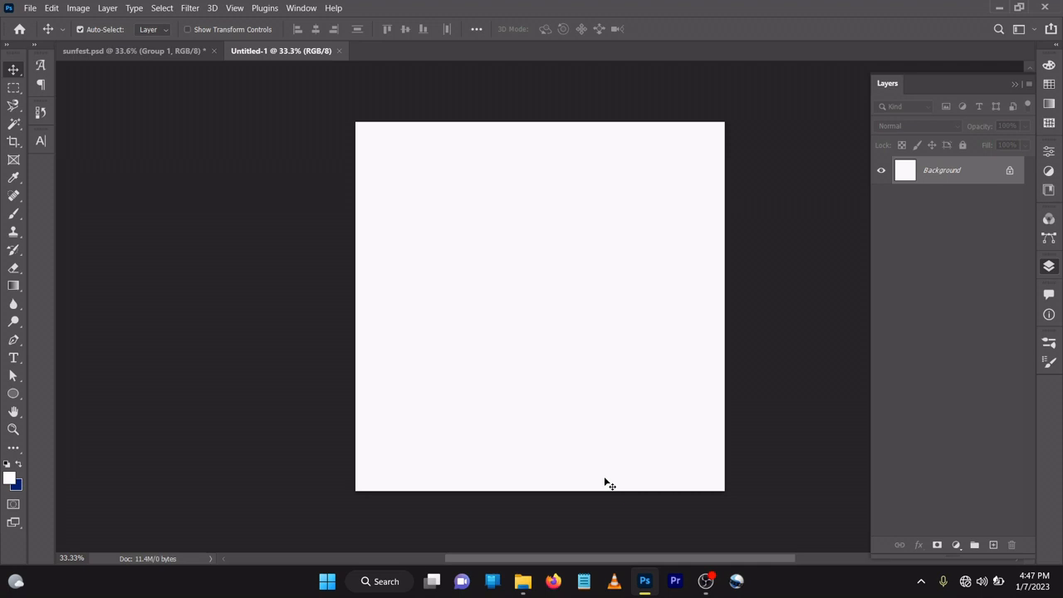
mouse_move(616, 474)
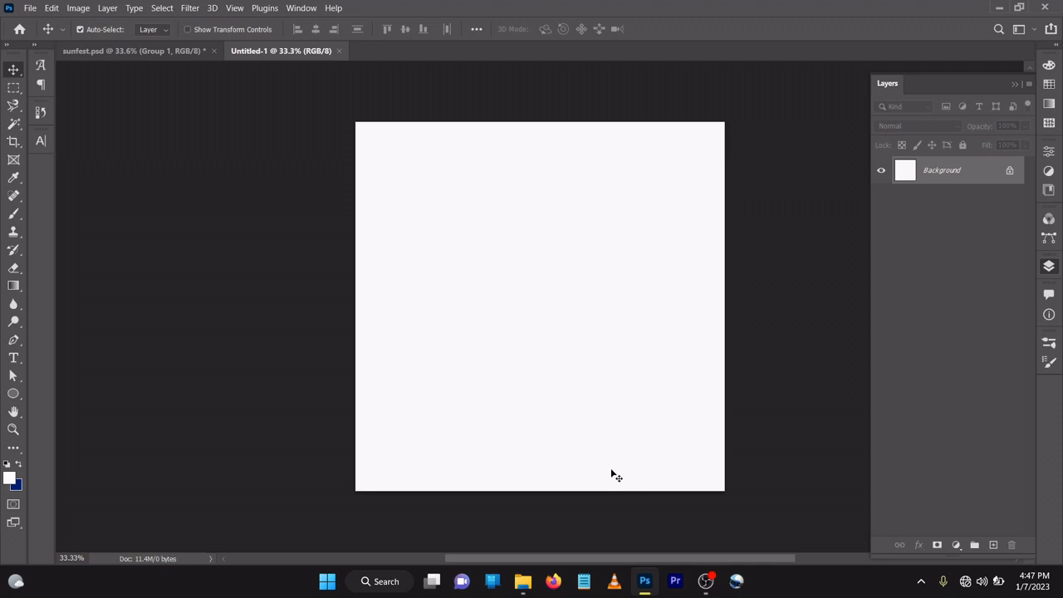
mouse_move(604, 468)
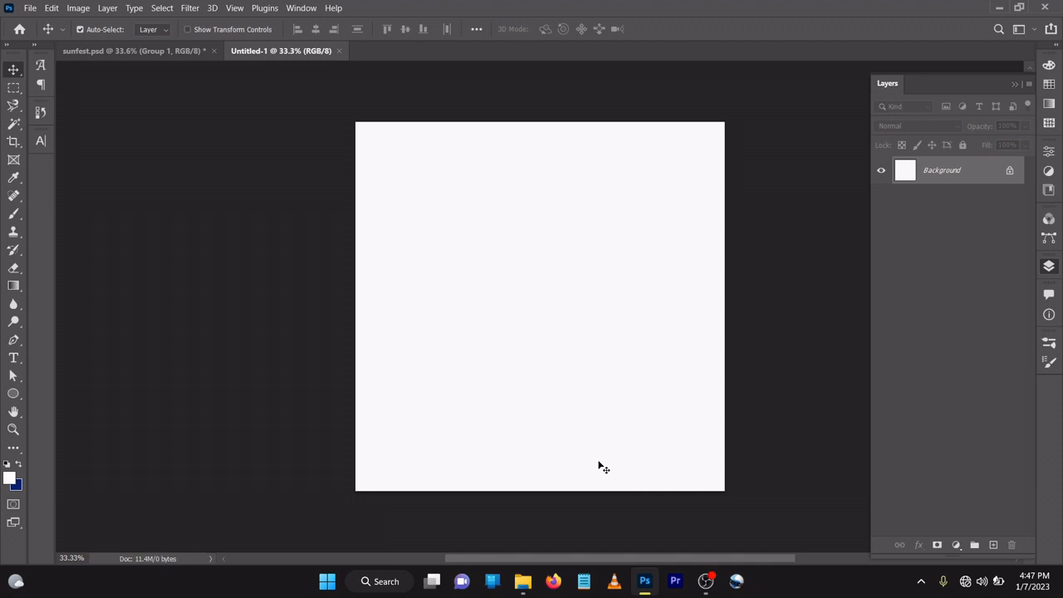
mouse_move(652, 397)
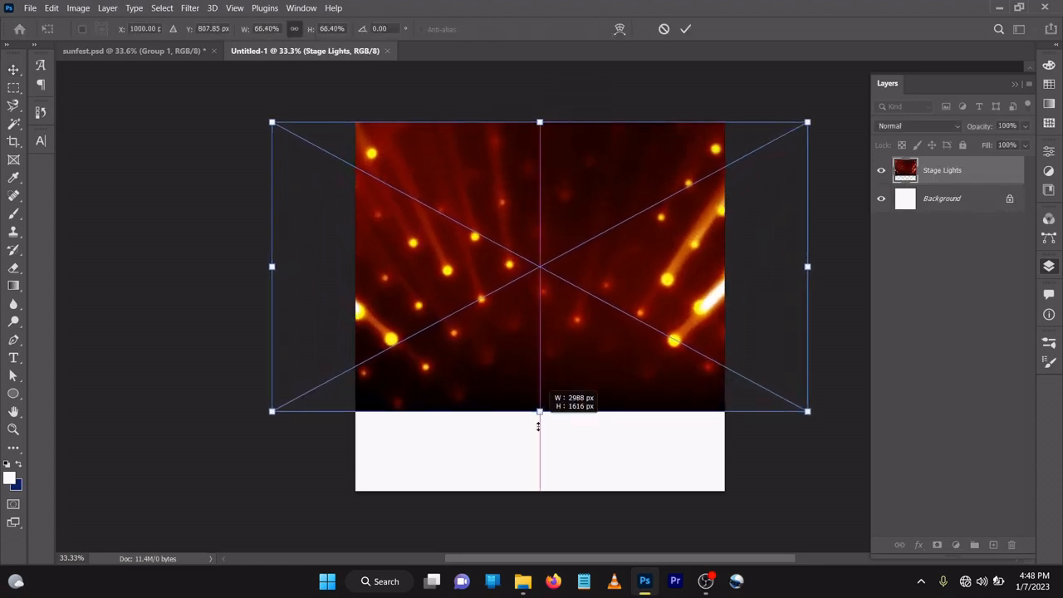
- Enlarge the Stage Lights photo until it covers the whole canvas and commit it
drag(539, 412, 539, 490)
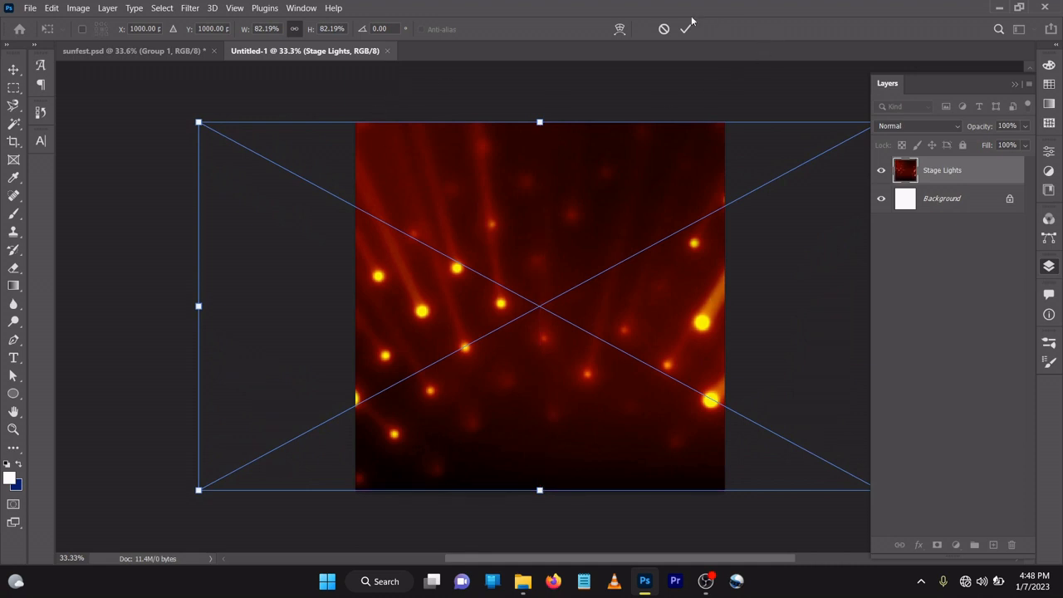
click(685, 29)
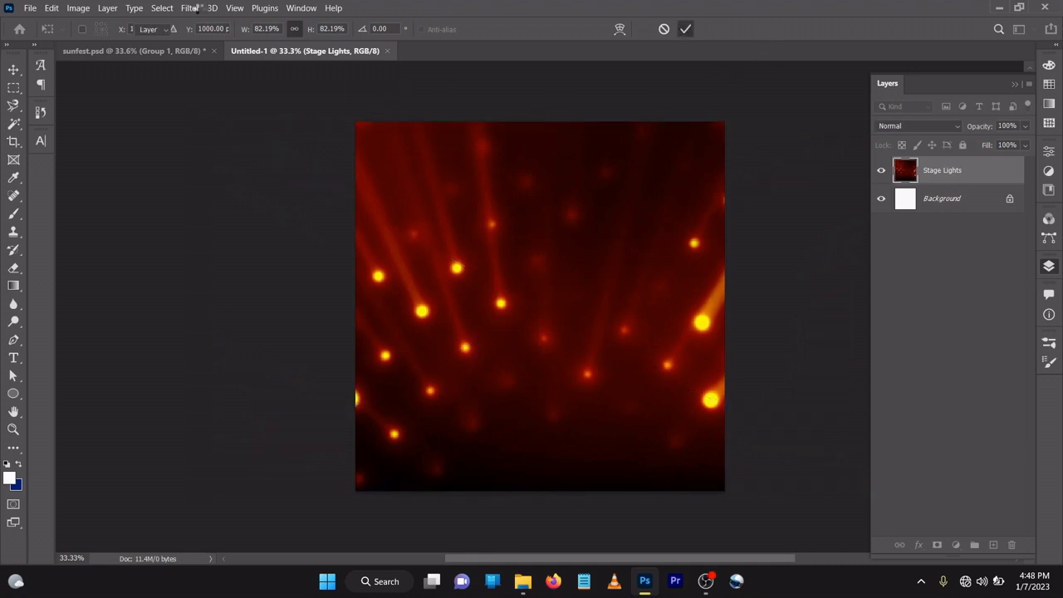
click(189, 7)
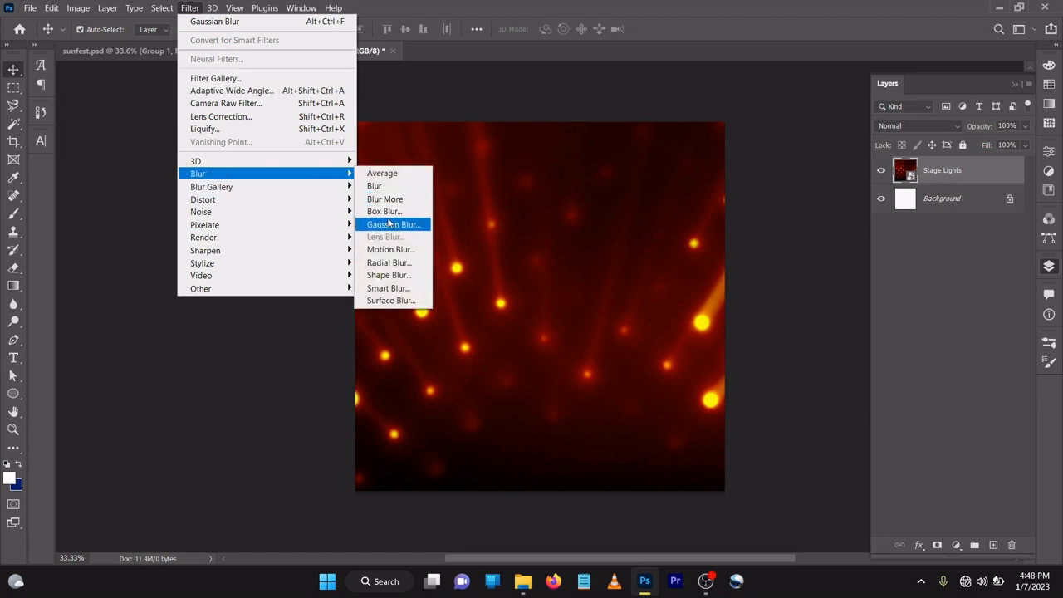
- Blur the stage-lights background with a 23.5-pixel Gaussian Blur
click(394, 224)
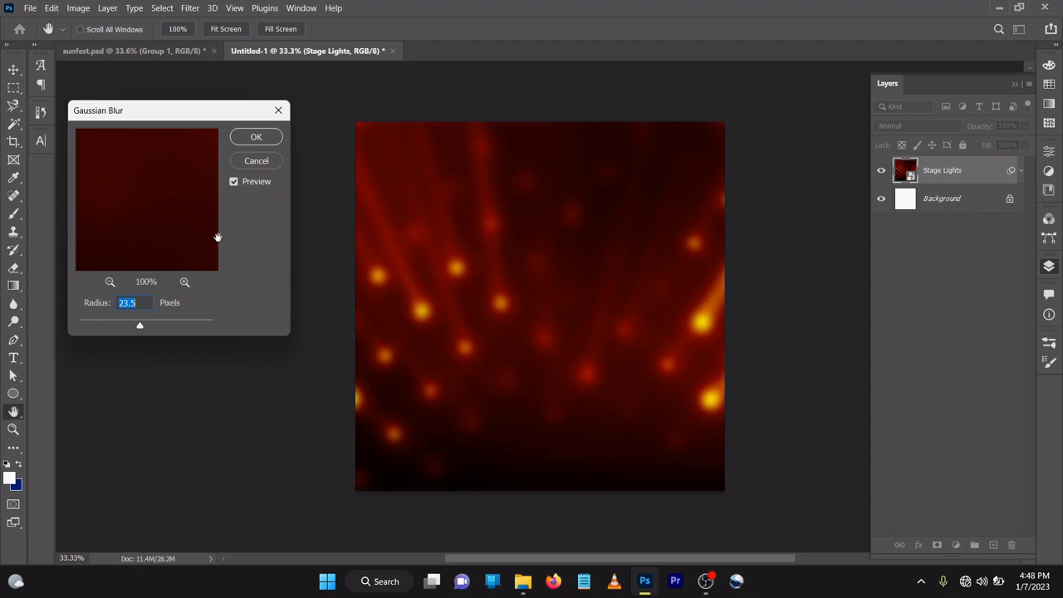
click(255, 137)
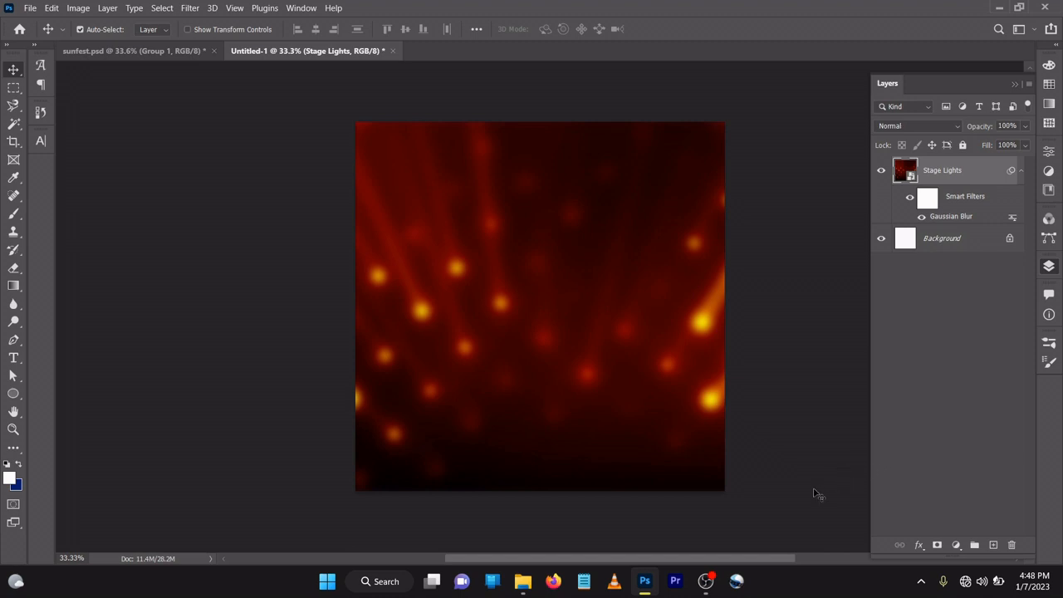
mouse_move(862, 346)
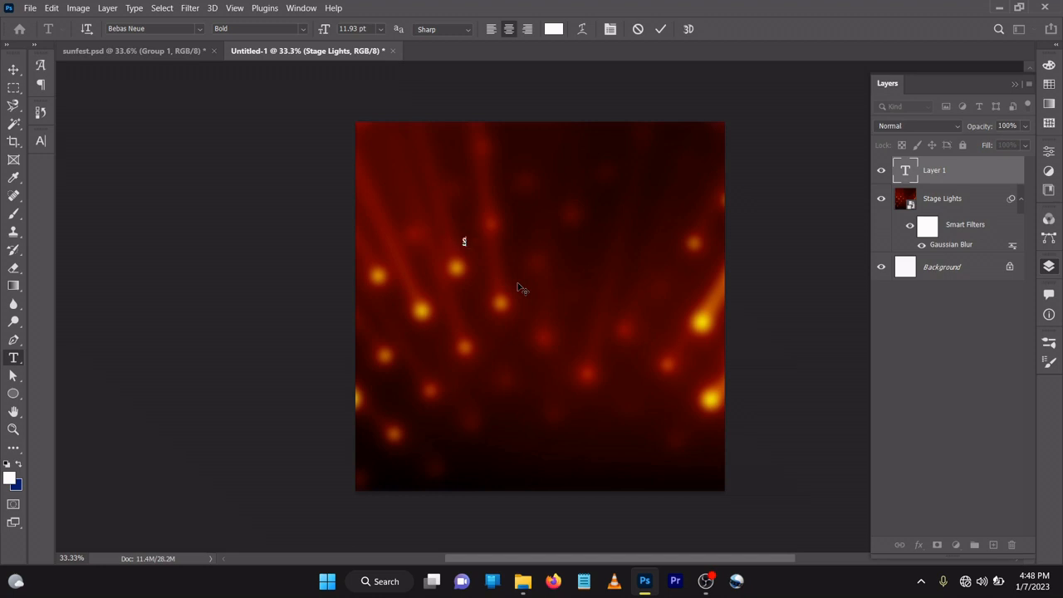
- Type SUN FEST on two lines as white text and commit it
text(l)
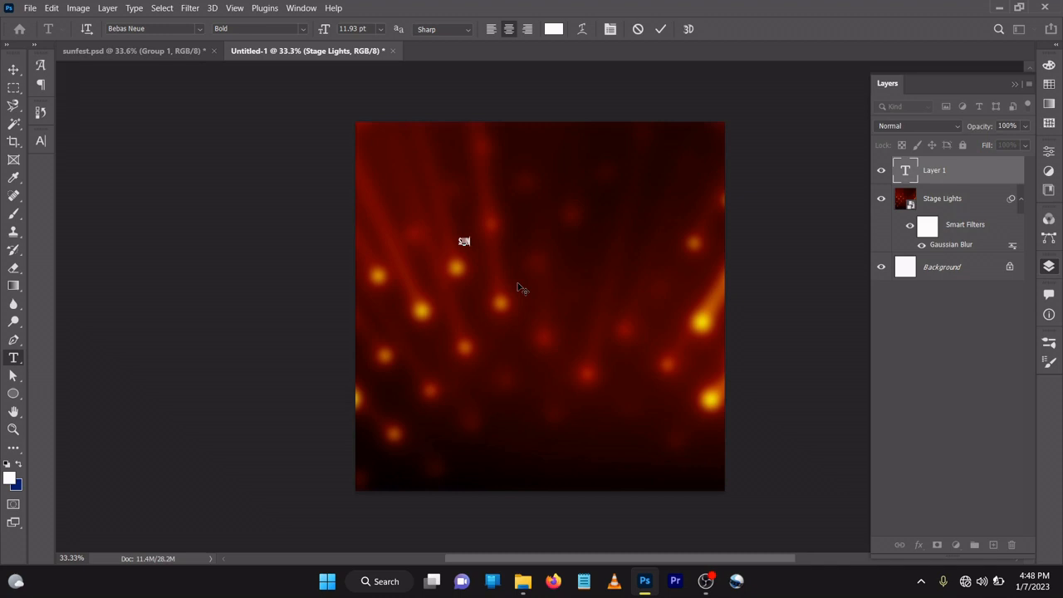
text(FEST)
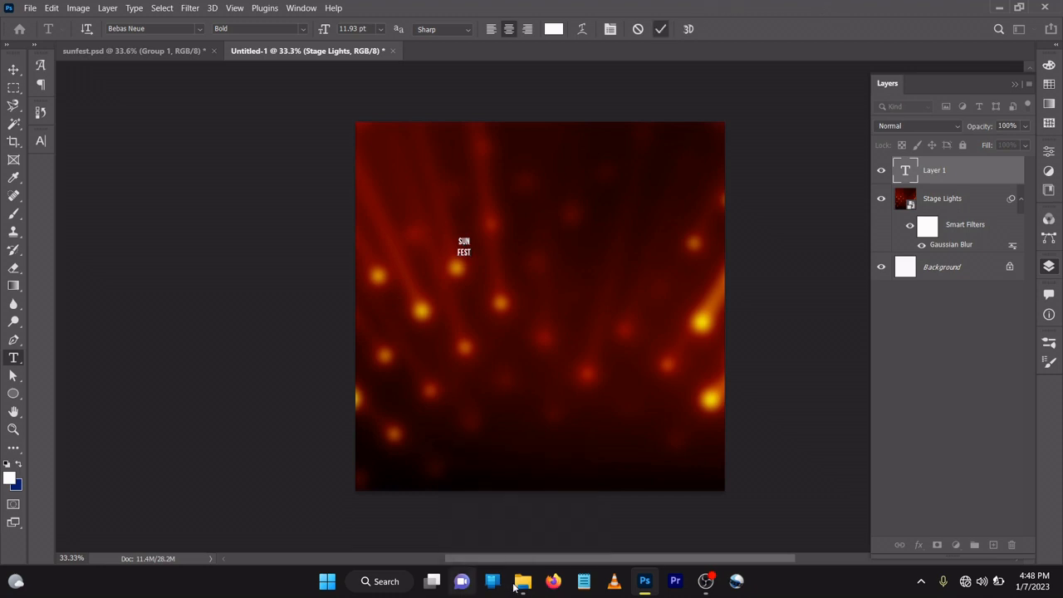
click(522, 580)
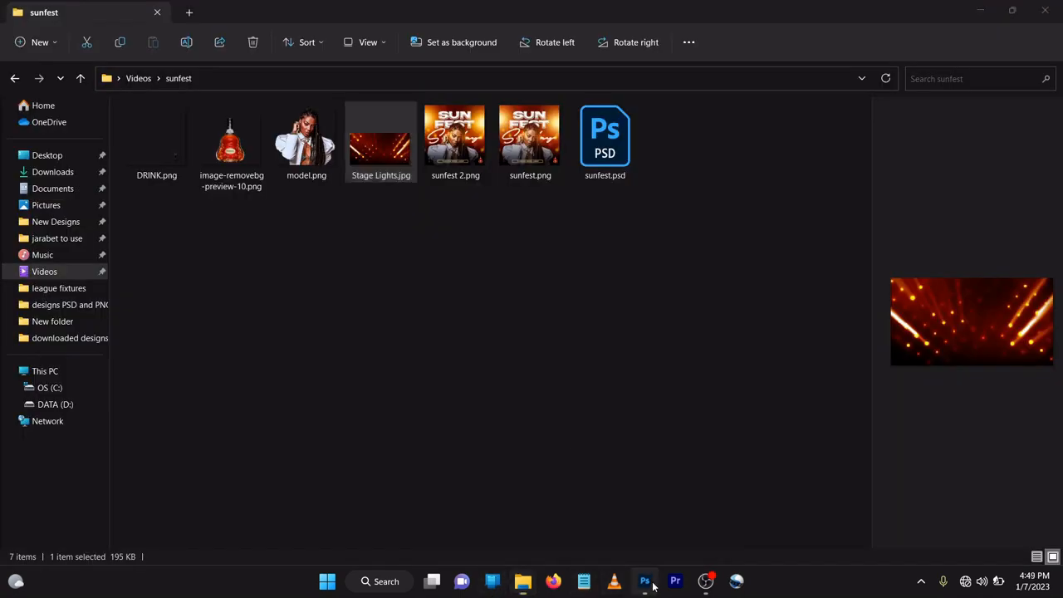
click(645, 580)
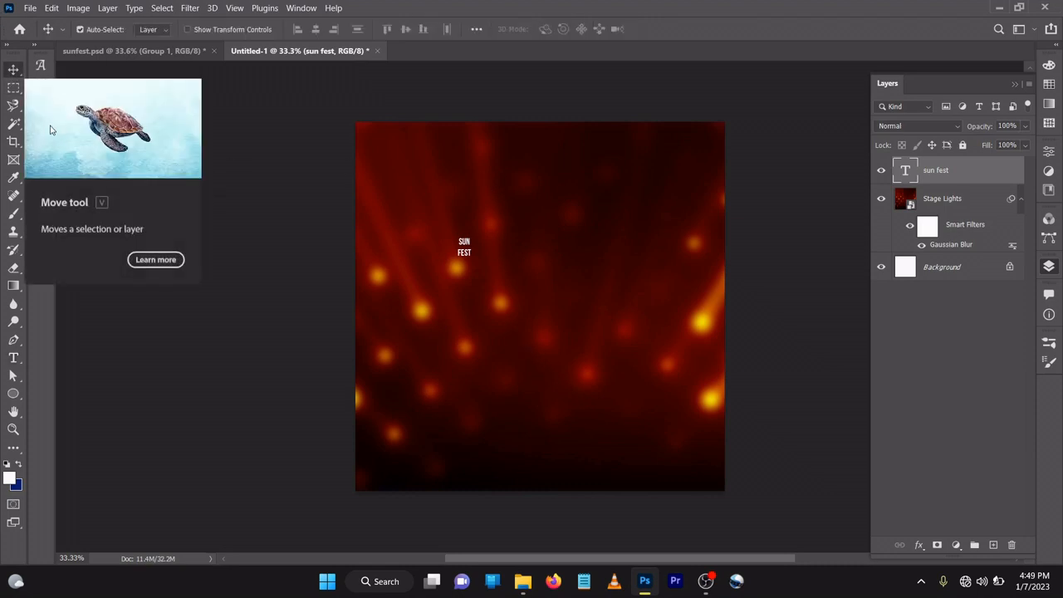
mouse_move(851, 352)
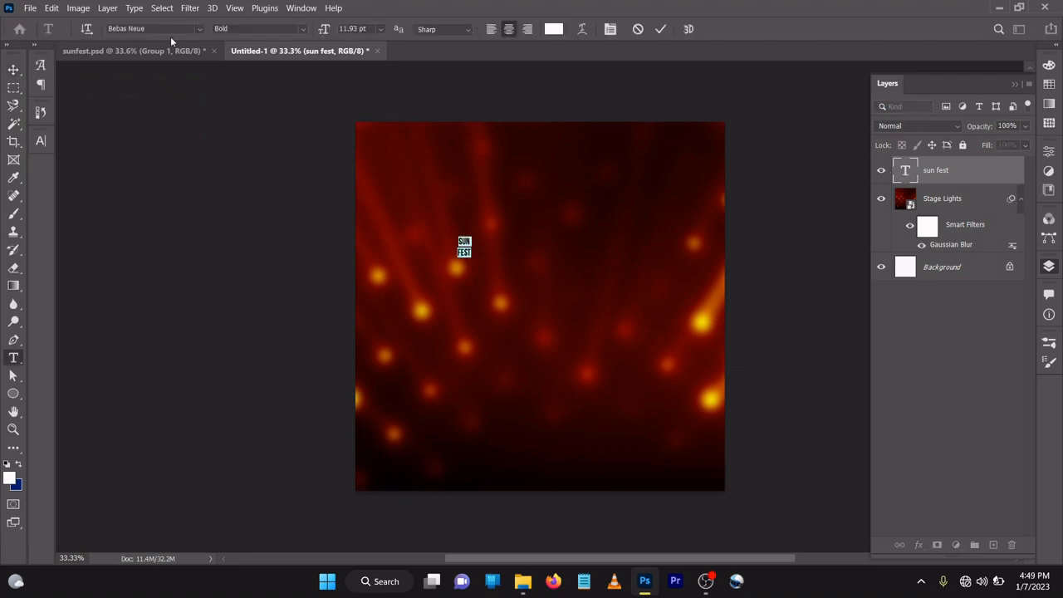
- Set the title to Akira Expanded Super Bold, 71 pt, 57 pt leading, centred near the top
click(153, 29)
text(Akra Expanded)
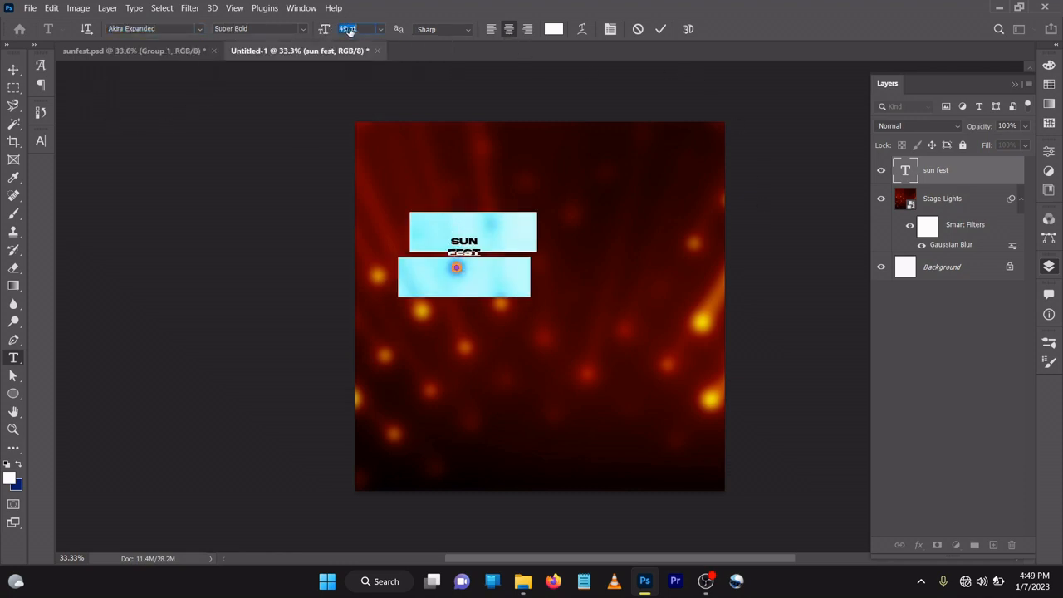
text(49)
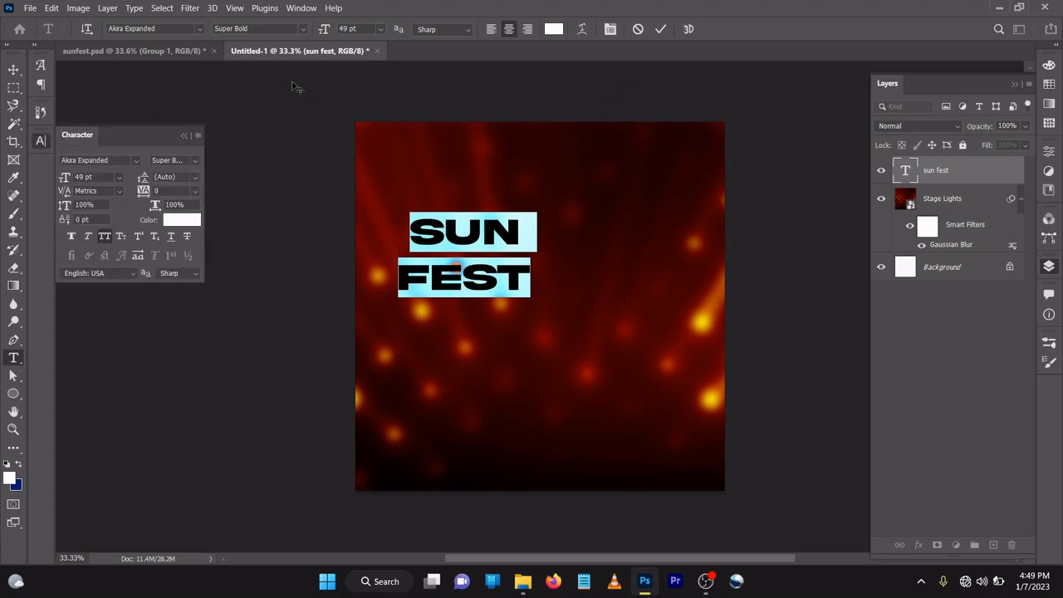
mouse_move(143, 181)
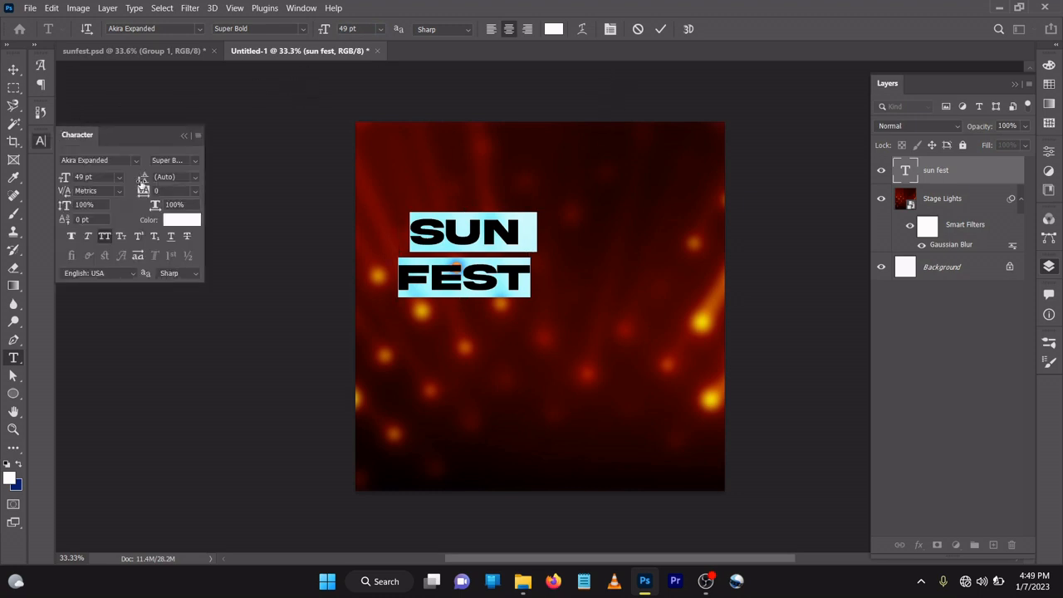
mouse_move(145, 180)
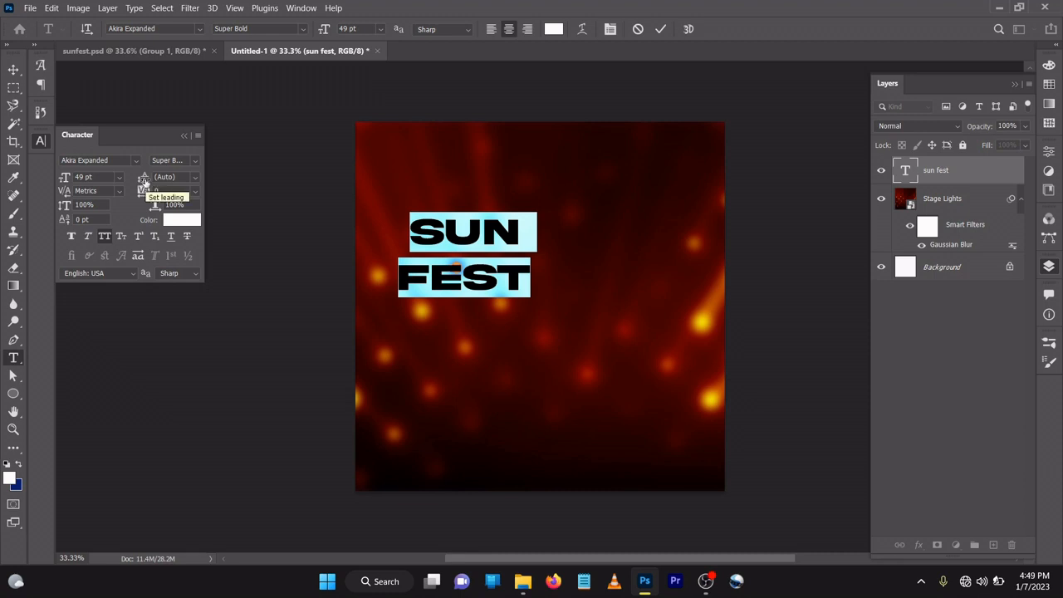
click(170, 177)
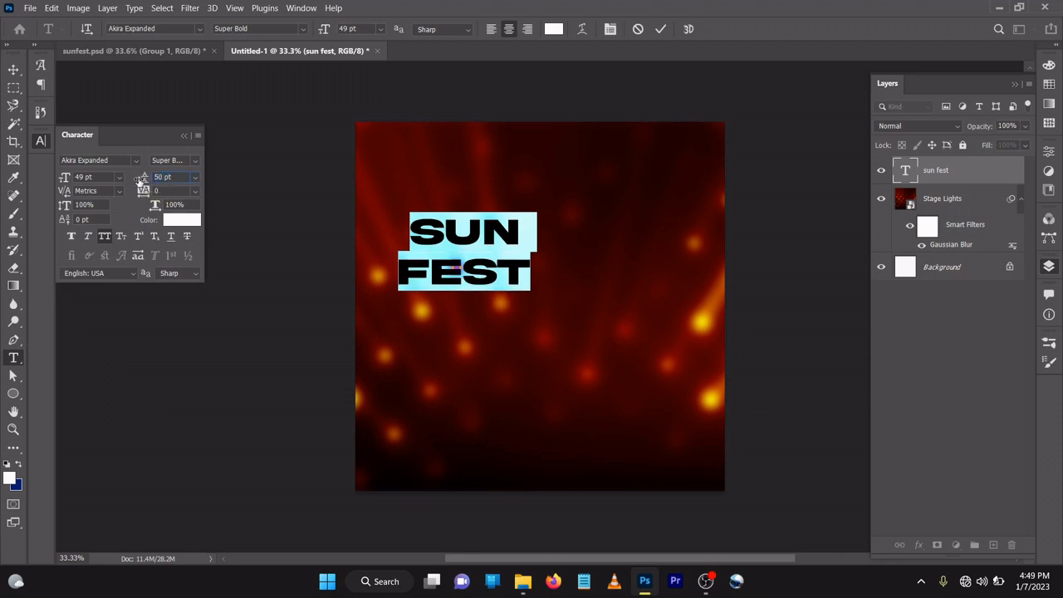
click(174, 177)
text(45)
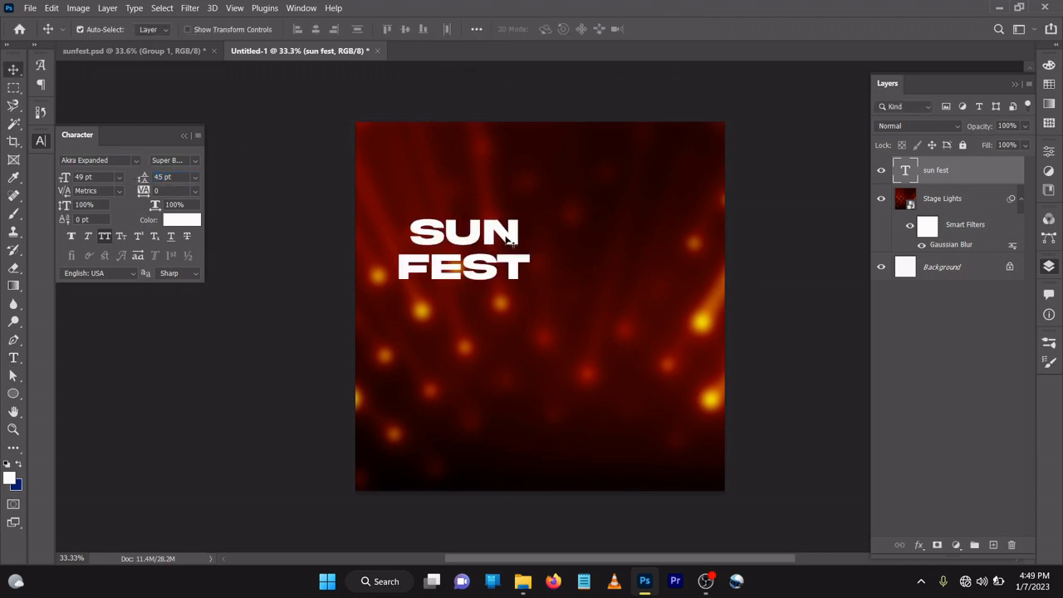
drag(465, 249, 531, 237)
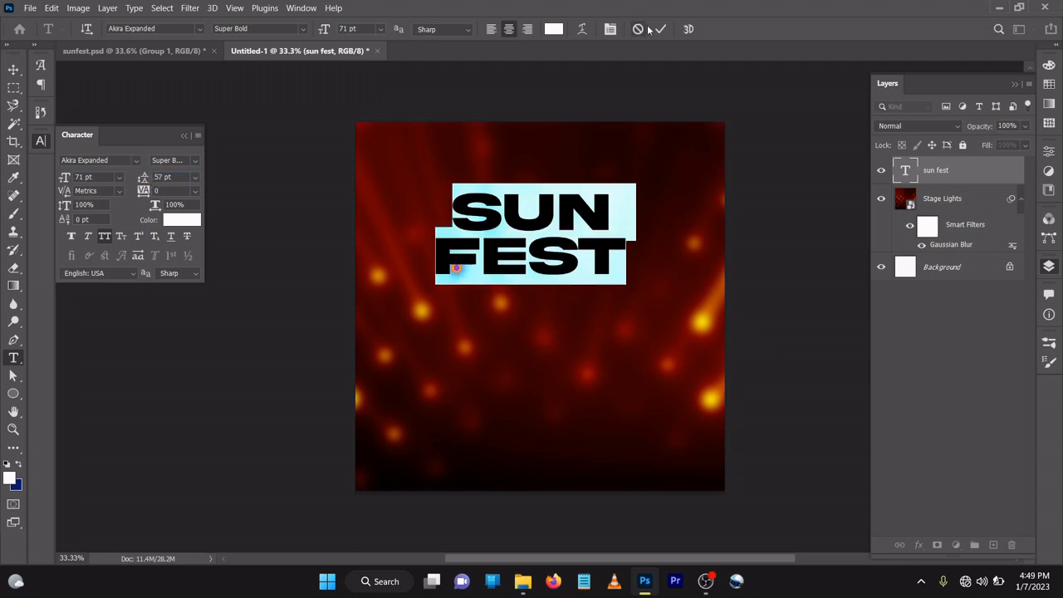
click(659, 30)
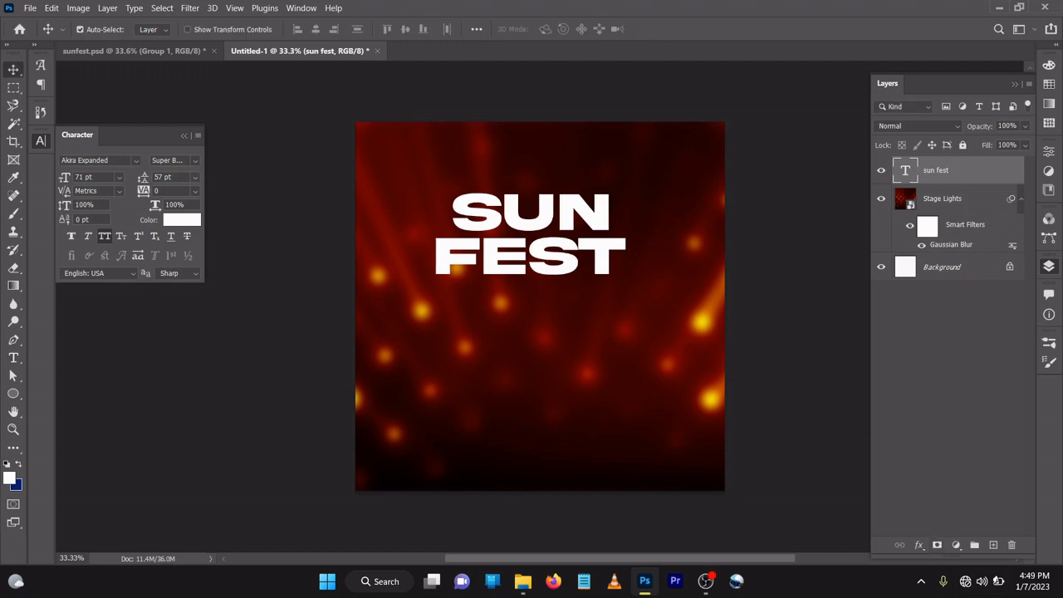
- Enable Bevel & Emboss with Contour in the title's Layer Style
click(919, 545)
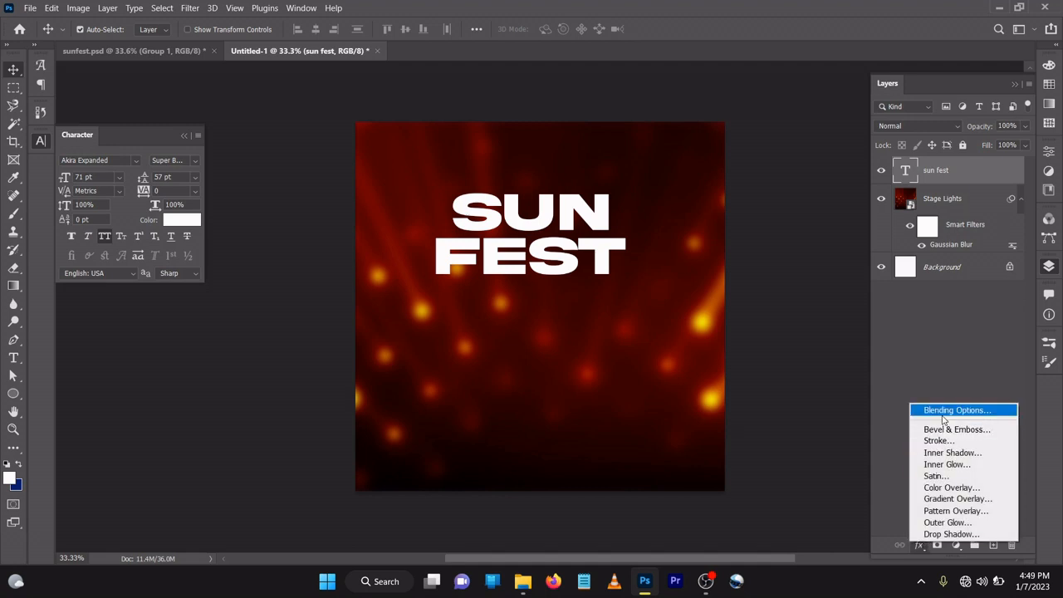
click(957, 410)
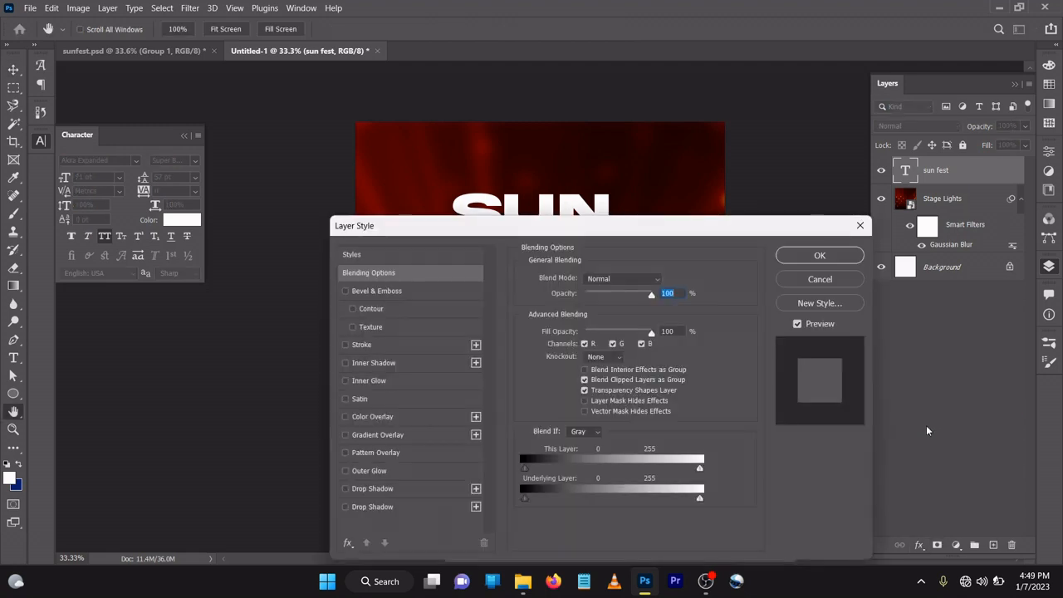
mouse_move(380, 308)
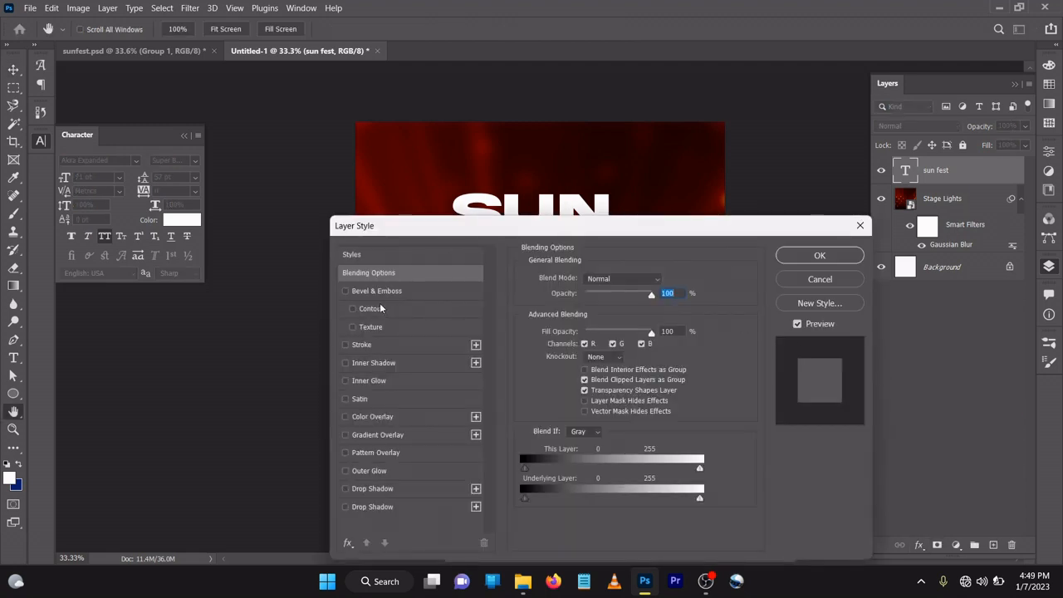
click(345, 291)
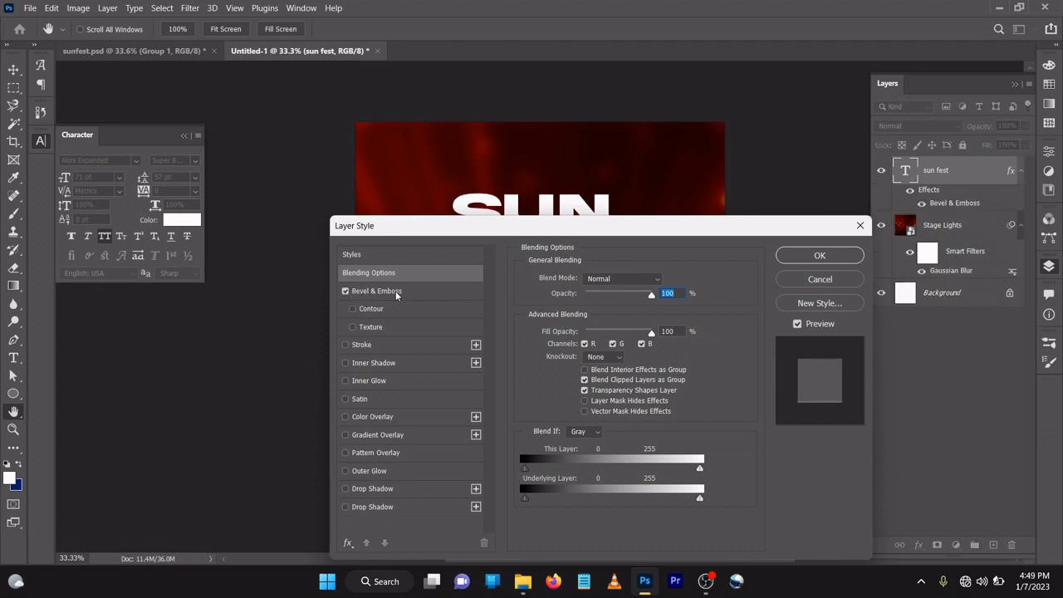
click(376, 291)
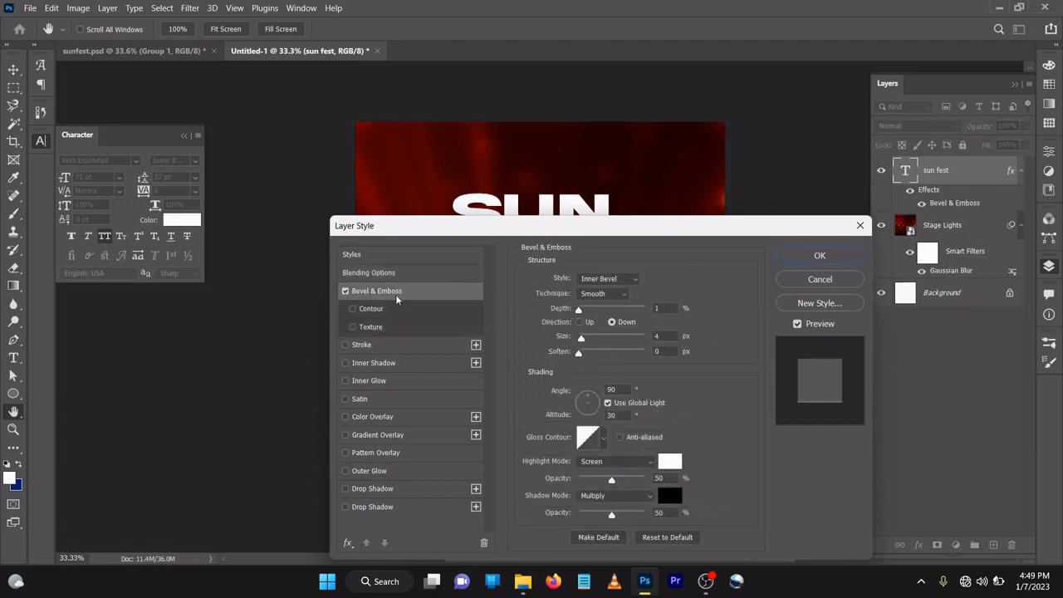
click(352, 308)
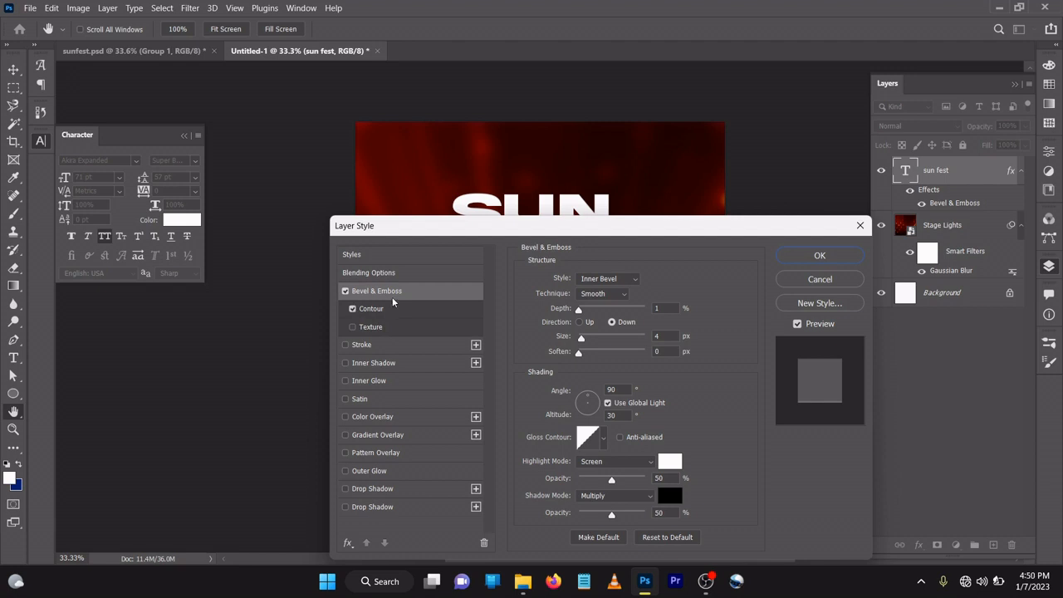
mouse_move(397, 295)
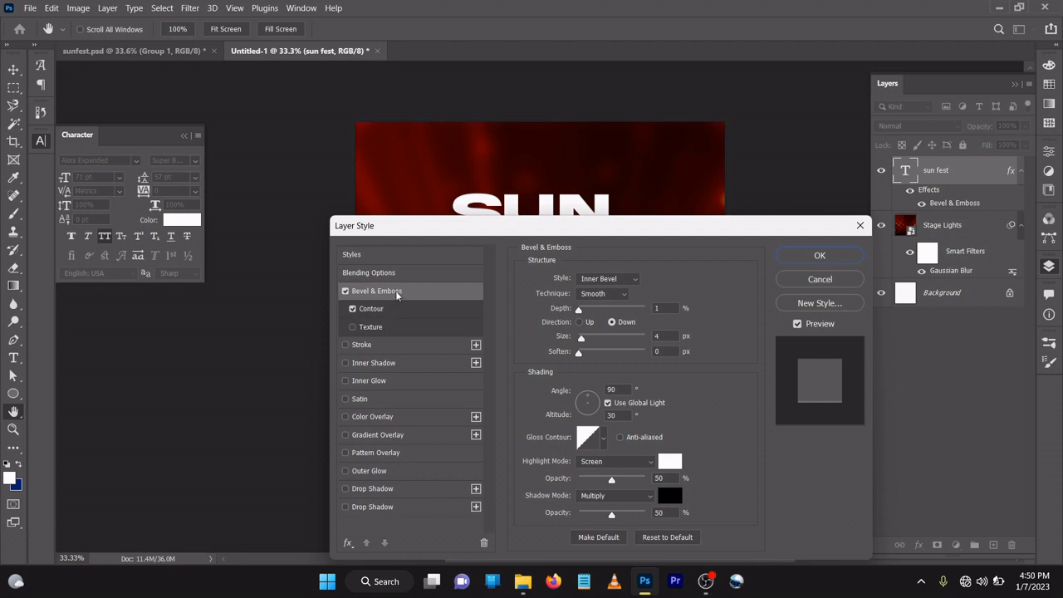
mouse_move(550, 341)
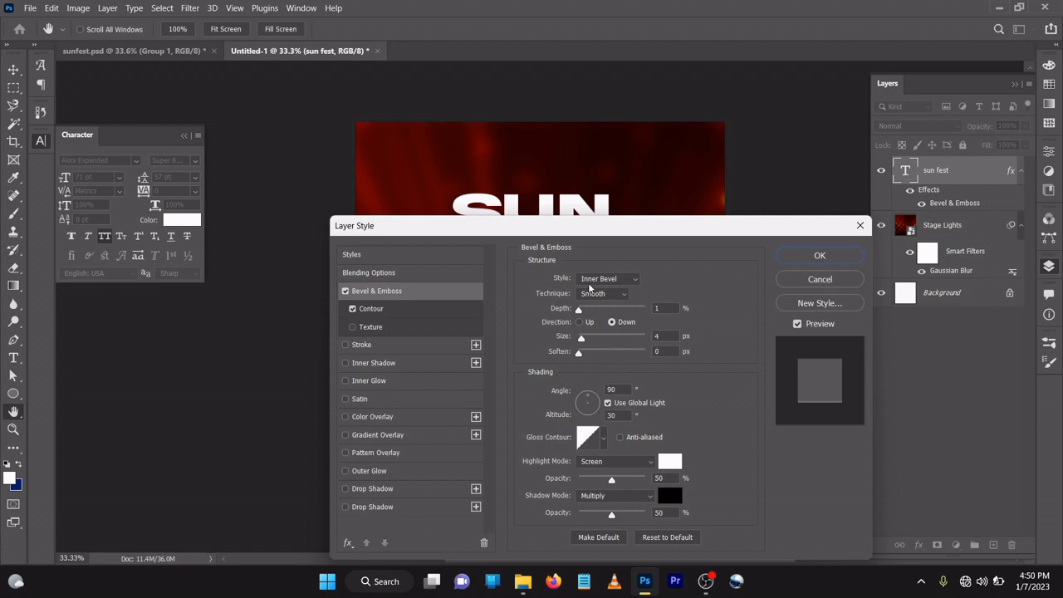
mouse_move(636, 312)
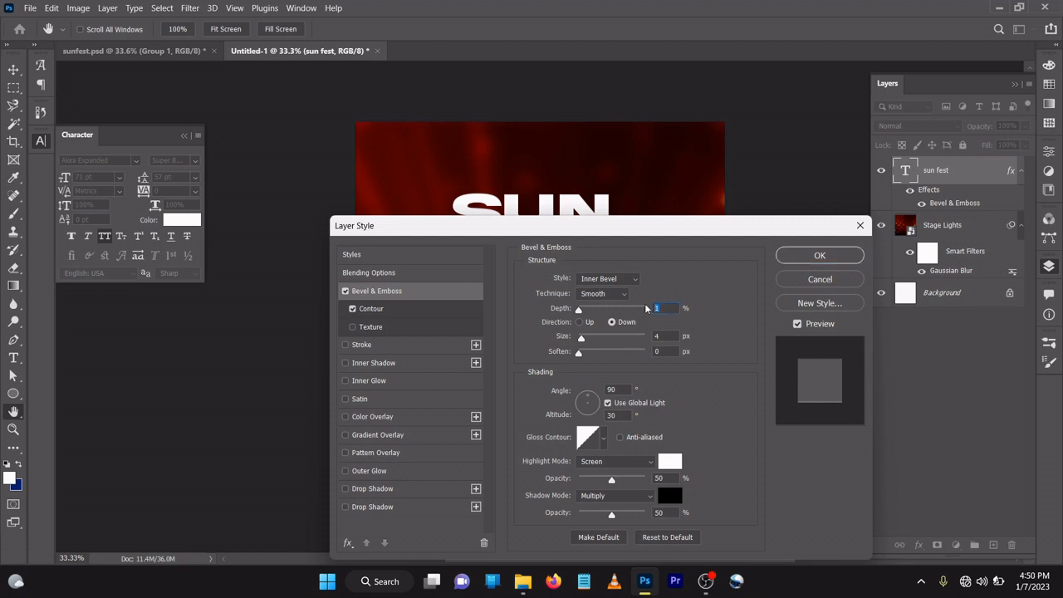
- Set the bevel to Depth 168%, Direction Up, Size 63 px, Soften 2 px
text(168)
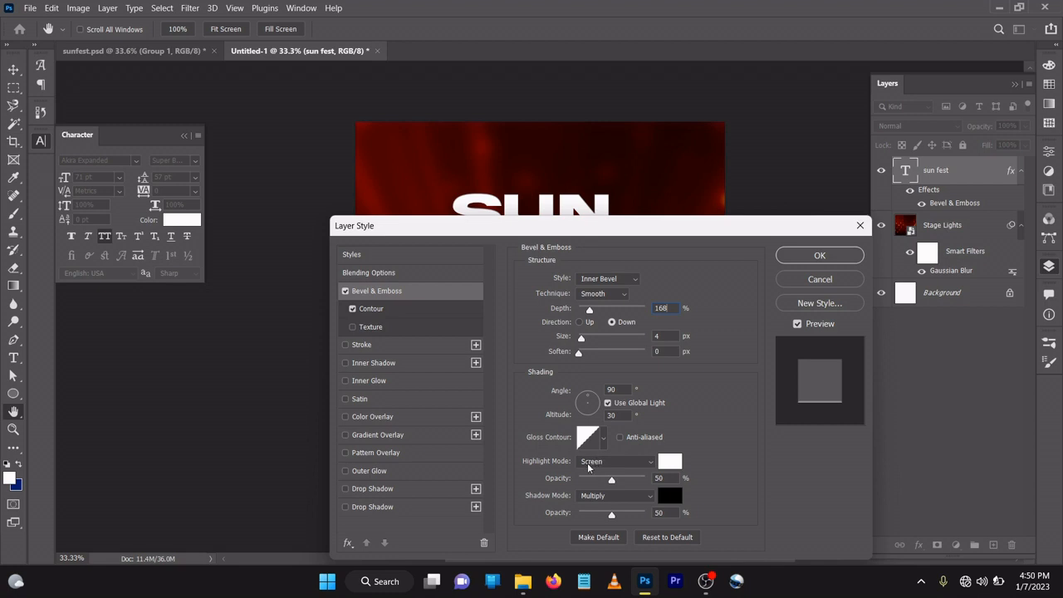
mouse_move(615, 342)
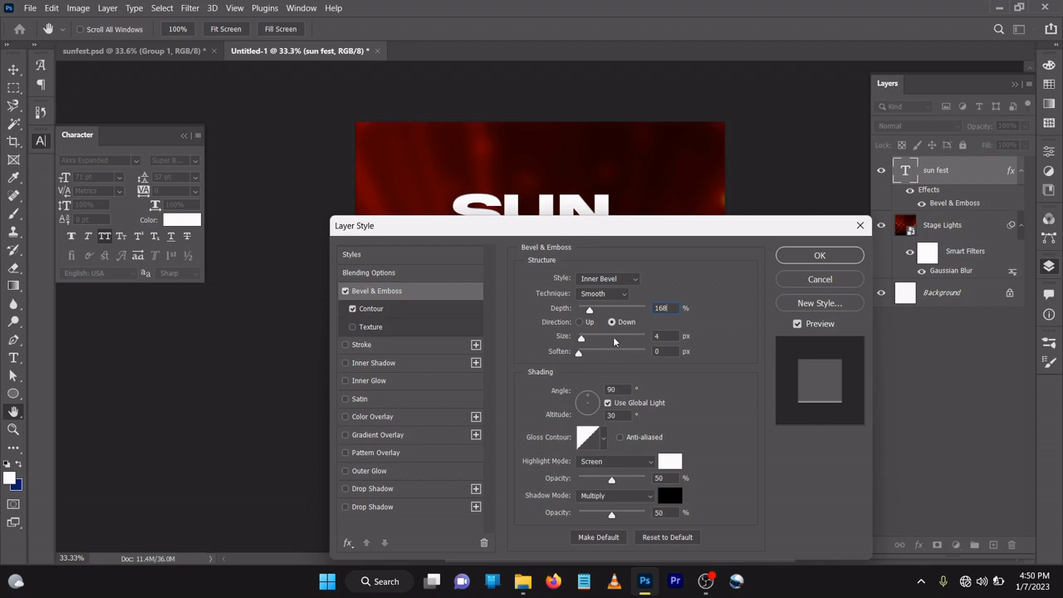
click(581, 322)
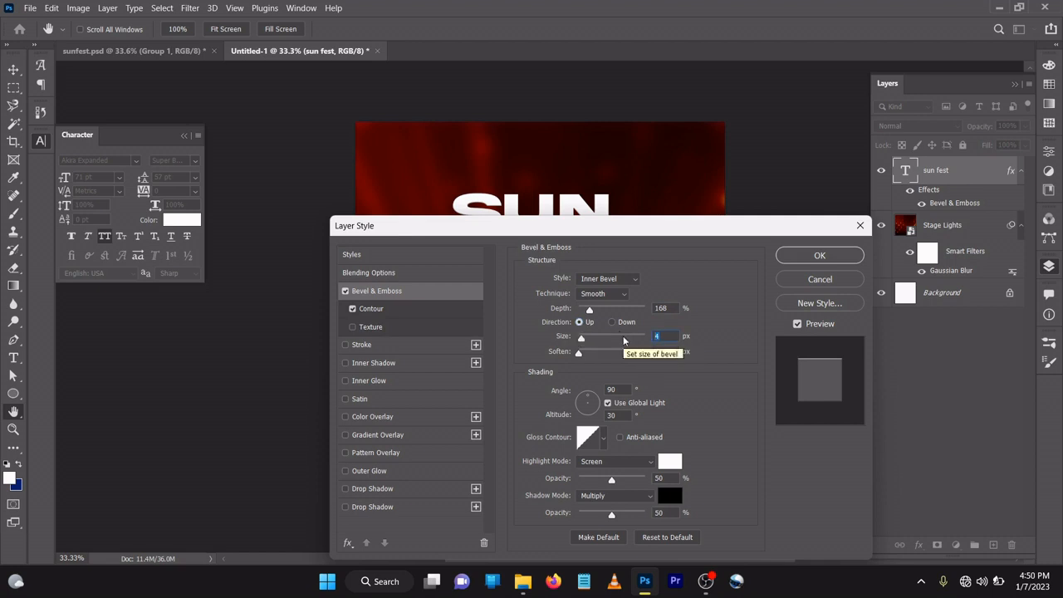
drag(581, 336, 598, 337)
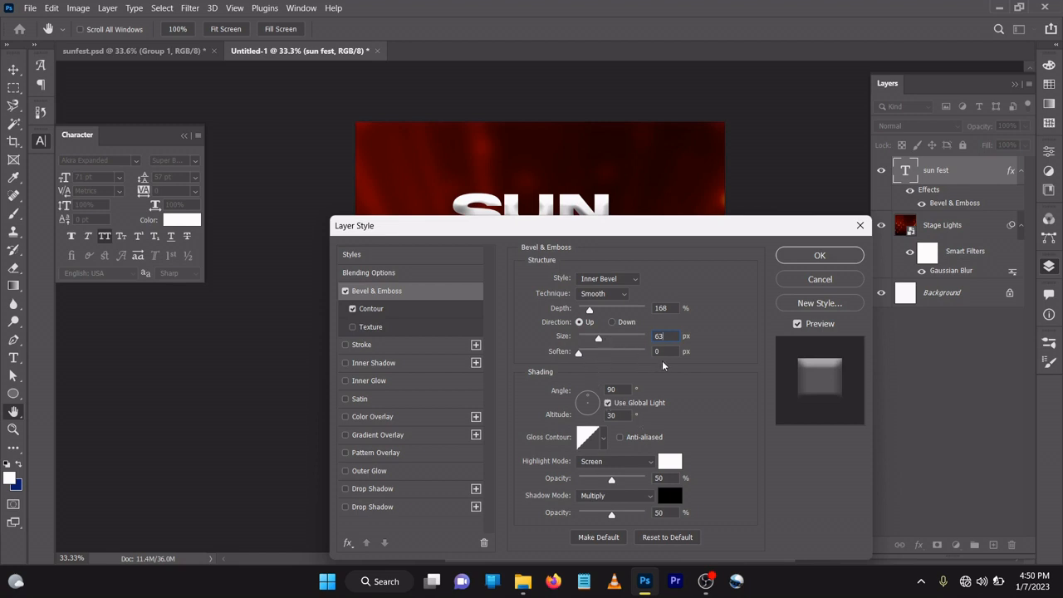
click(665, 351)
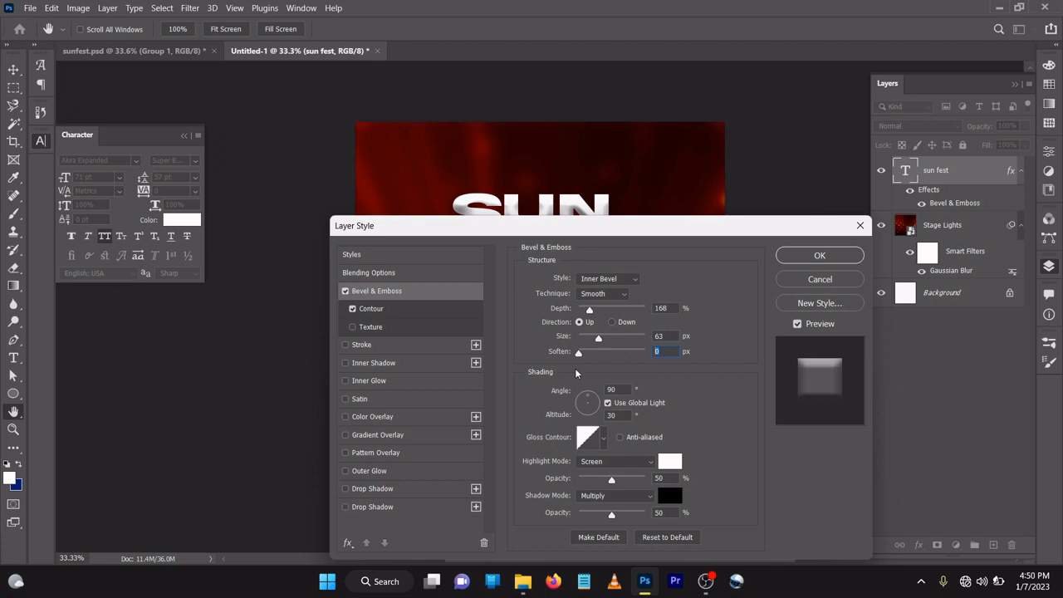
text(4)
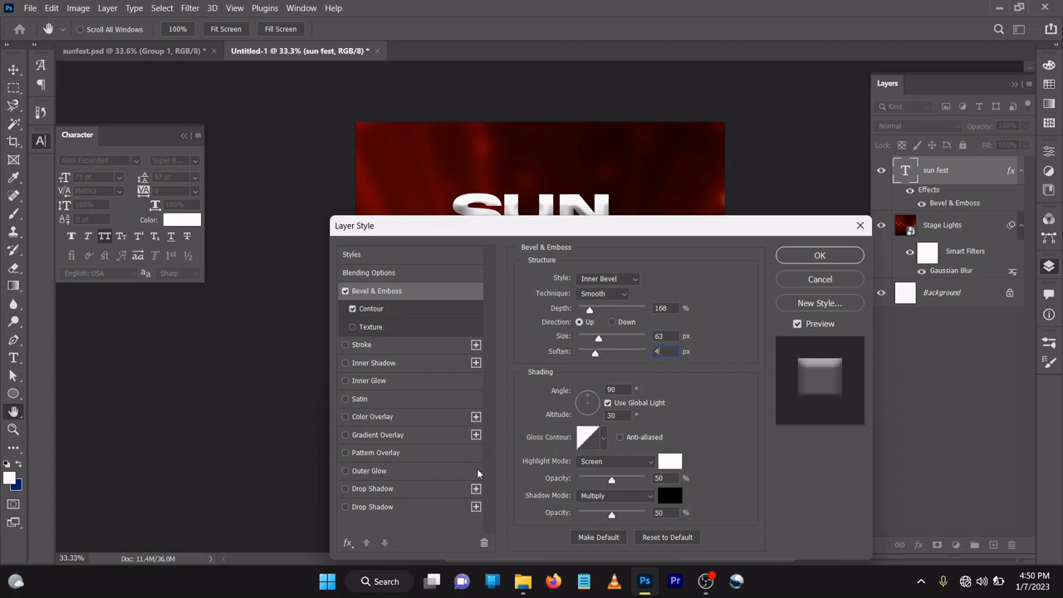
mouse_move(471, 493)
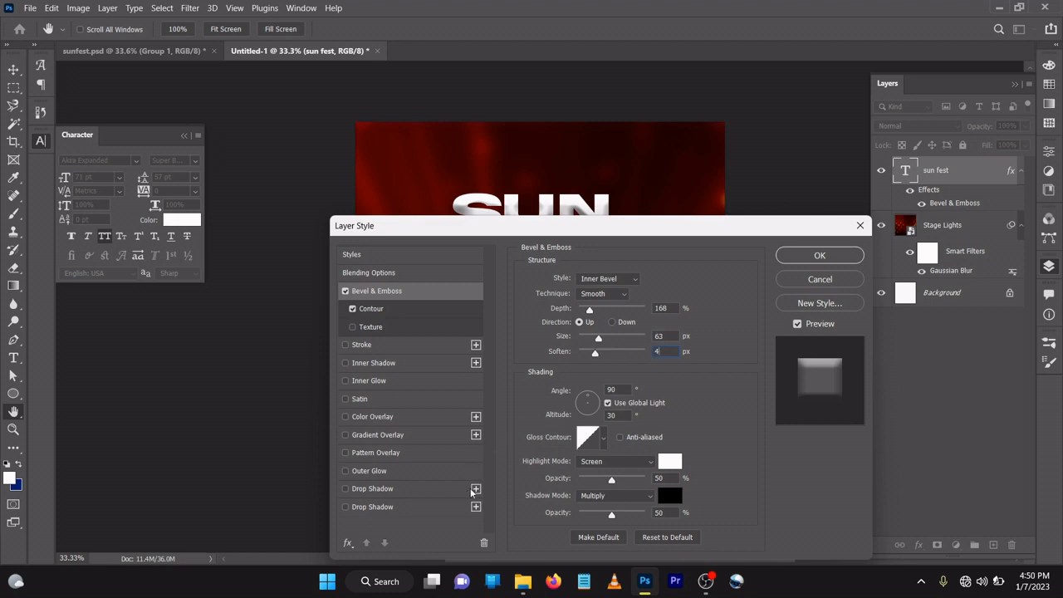
mouse_move(468, 504)
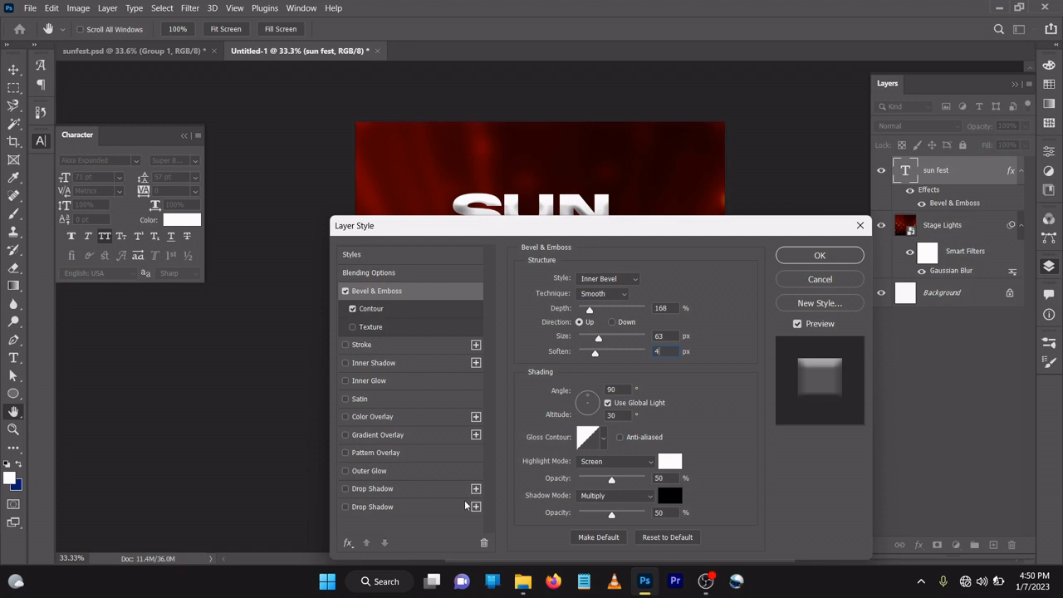
mouse_move(623, 434)
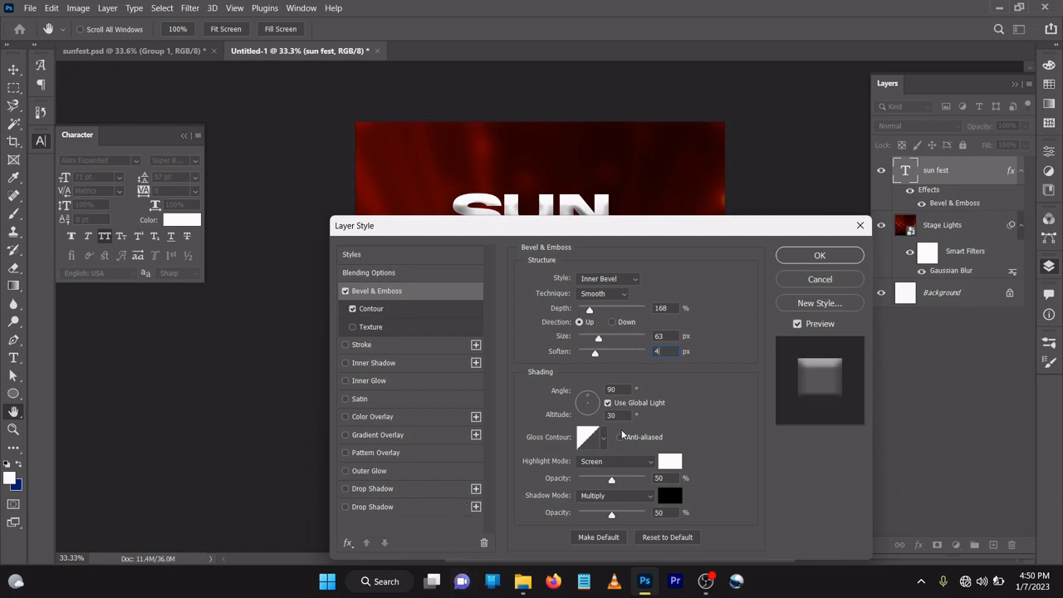
text(2)
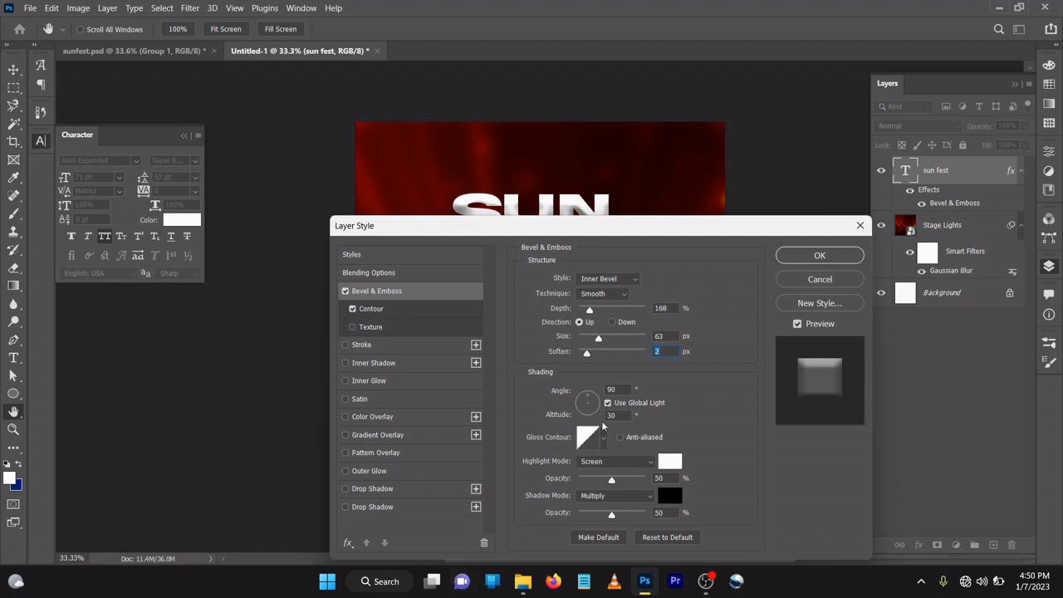
mouse_move(600, 424)
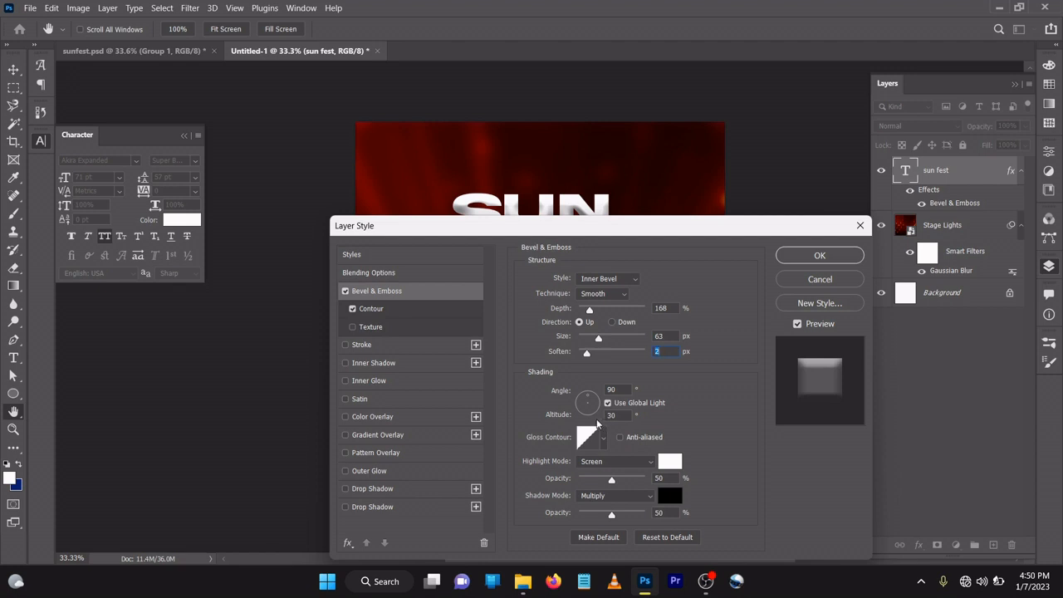
mouse_move(603, 461)
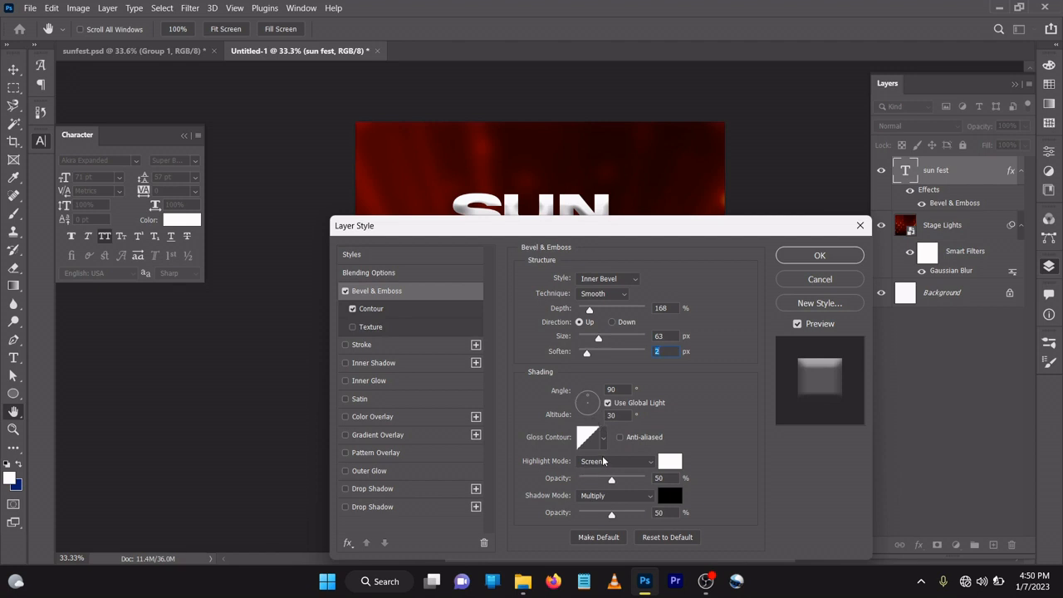
mouse_move(592, 451)
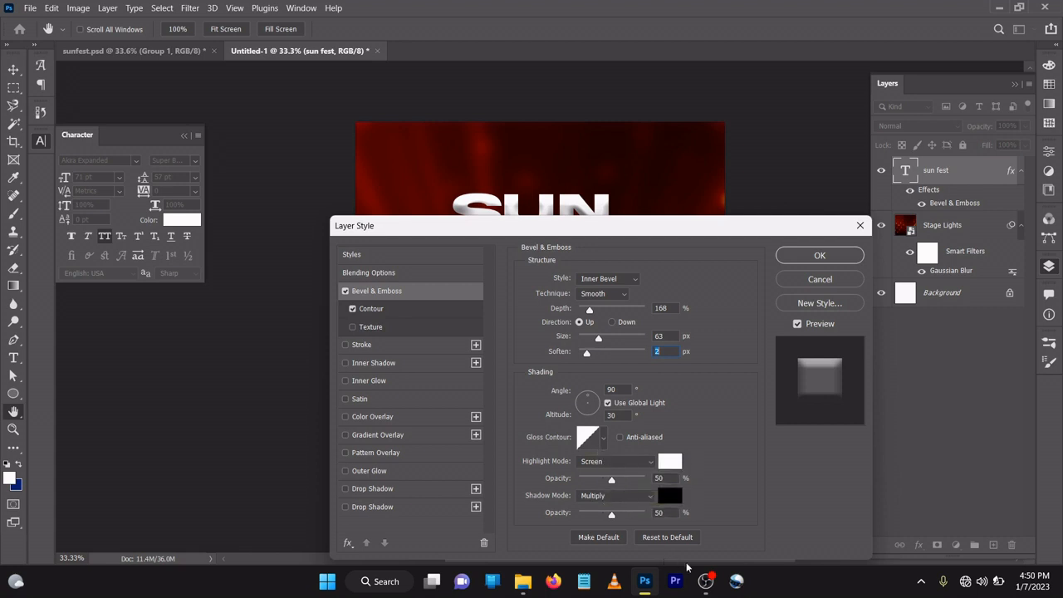
mouse_move(616, 496)
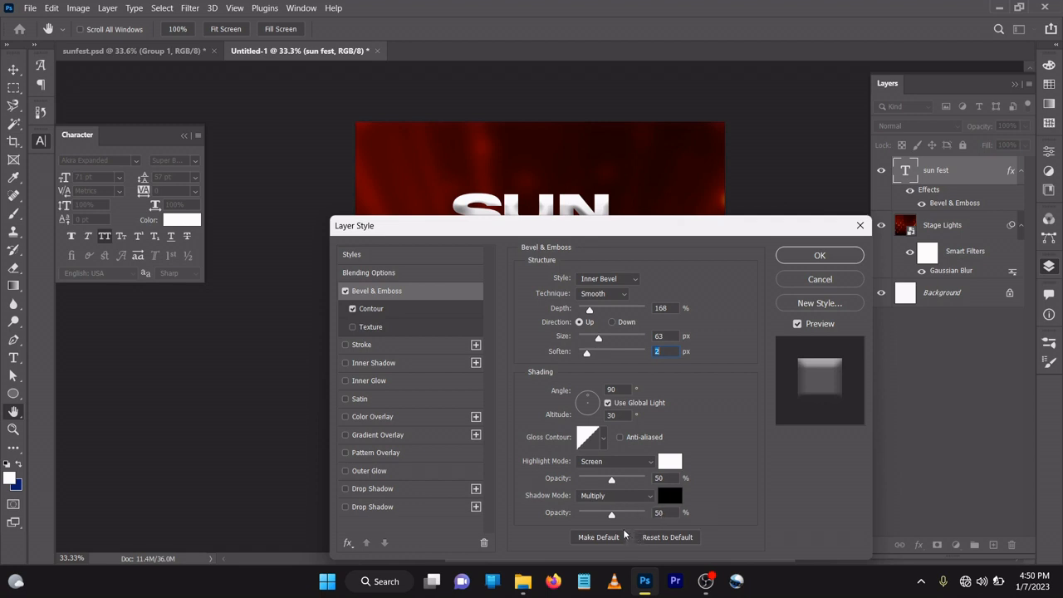
mouse_move(610, 526)
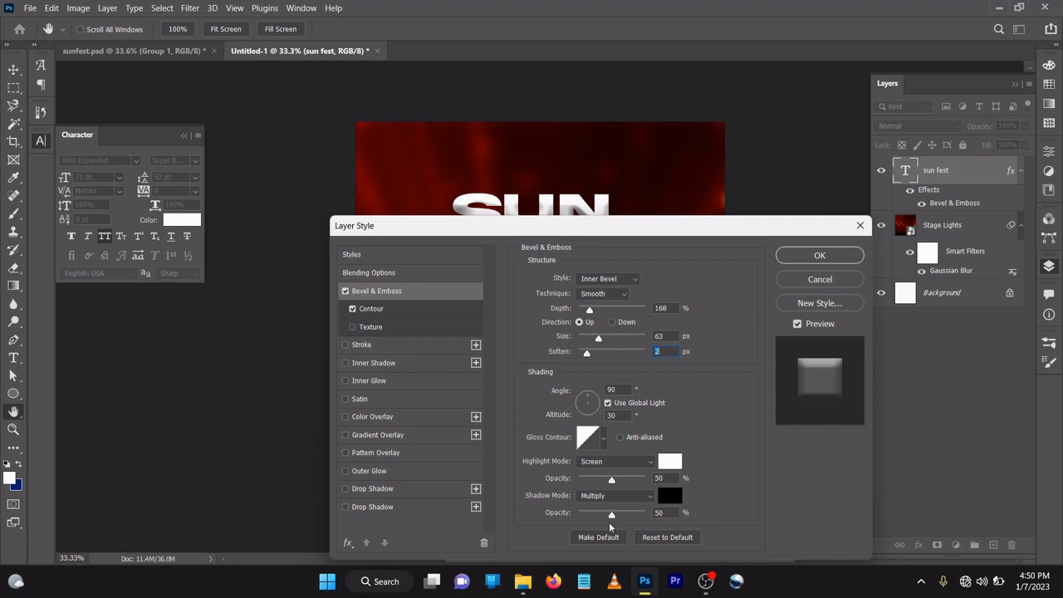
- Reduce the bevel contour range to 50% and enable the Stroke effect
click(371, 308)
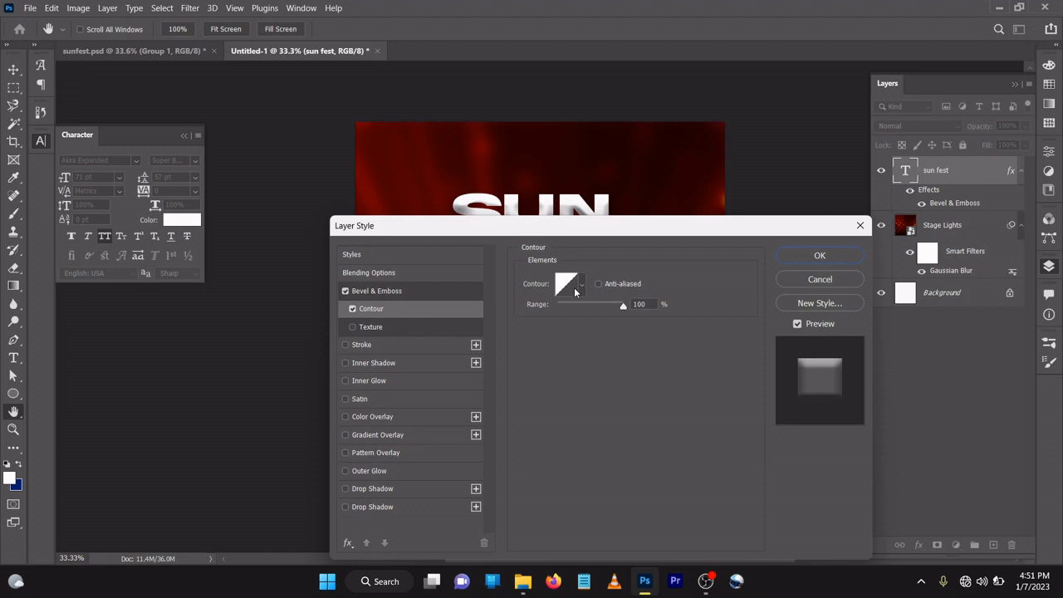
drag(623, 304, 589, 304)
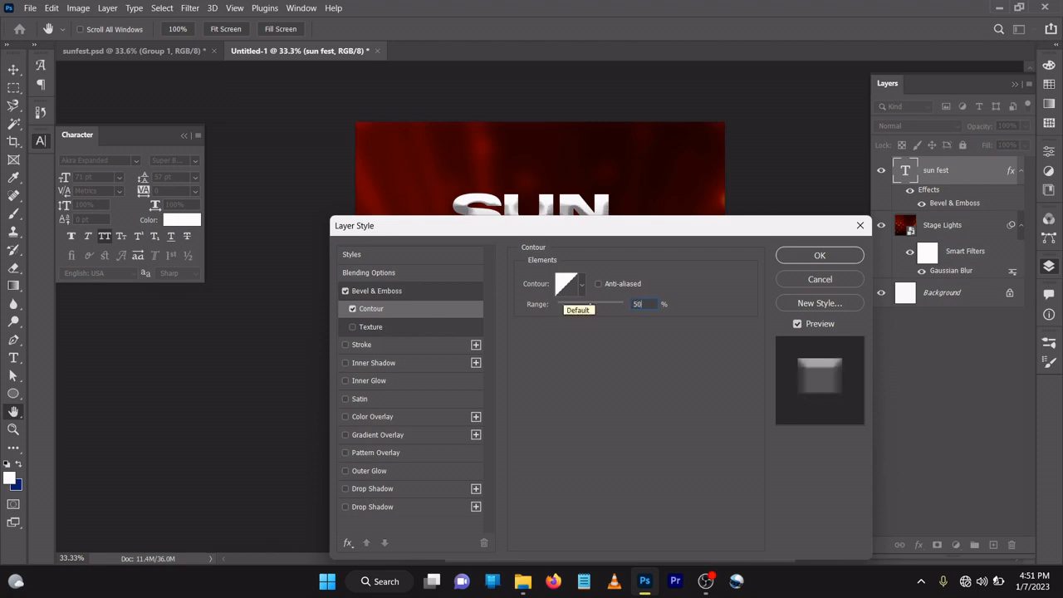
click(362, 344)
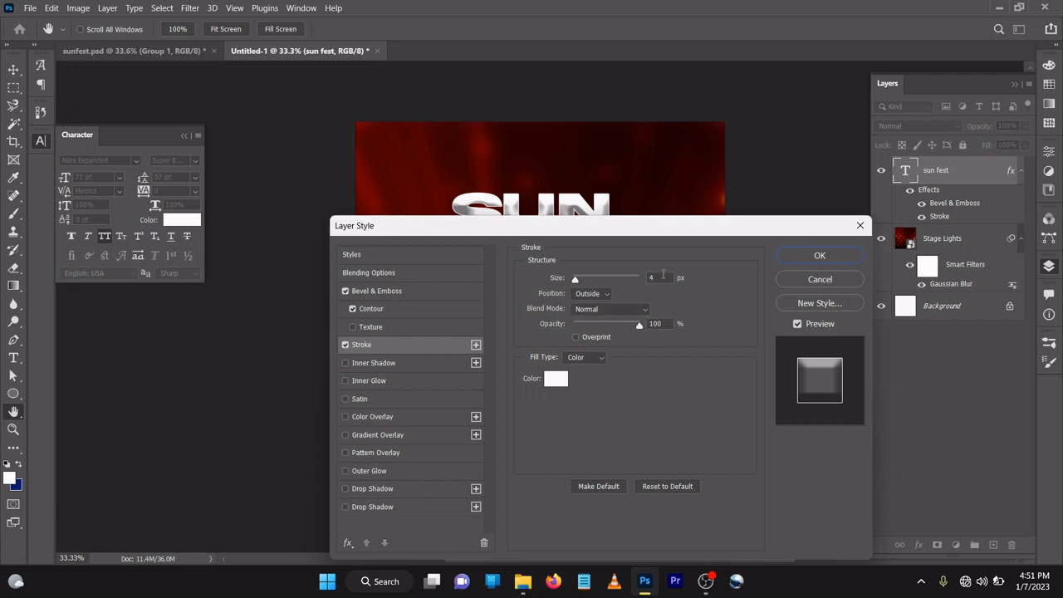
- Make the white outside stroke 8 px, Screen blend mode, 100% opacity
text(8)
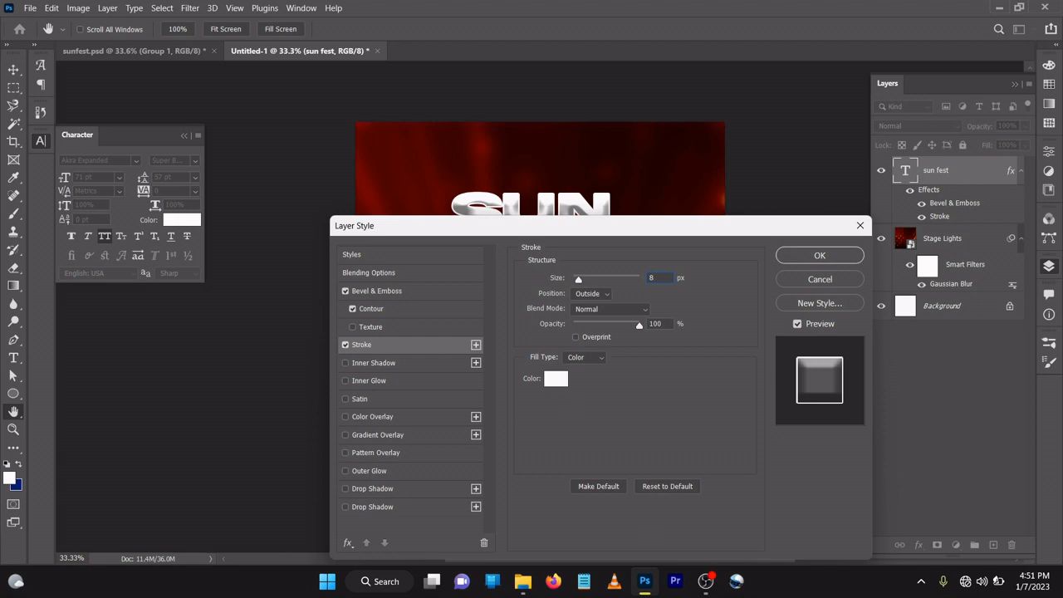
click(610, 309)
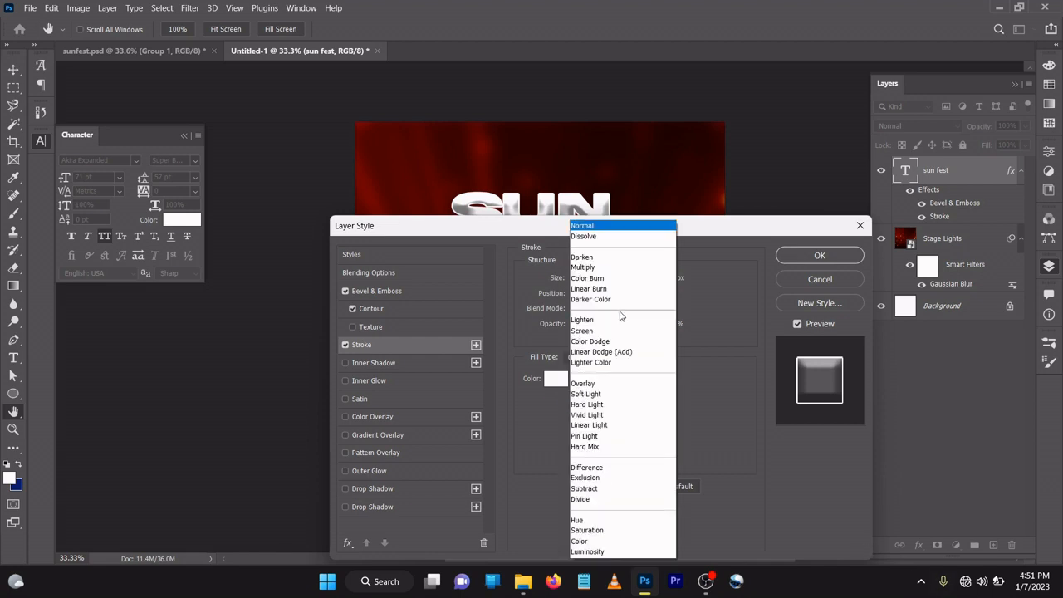
click(582, 331)
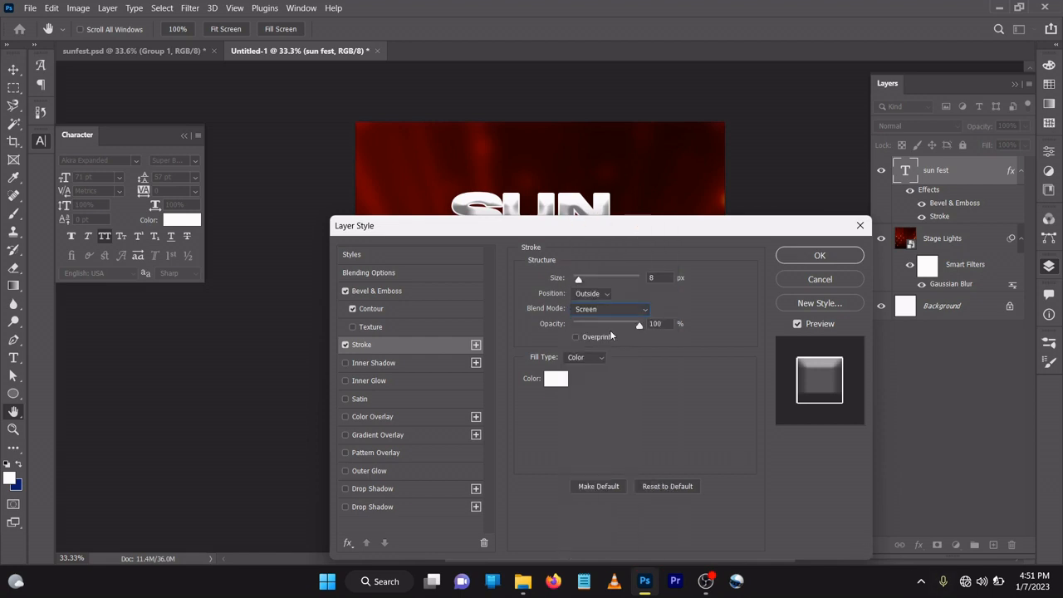
mouse_move(636, 336)
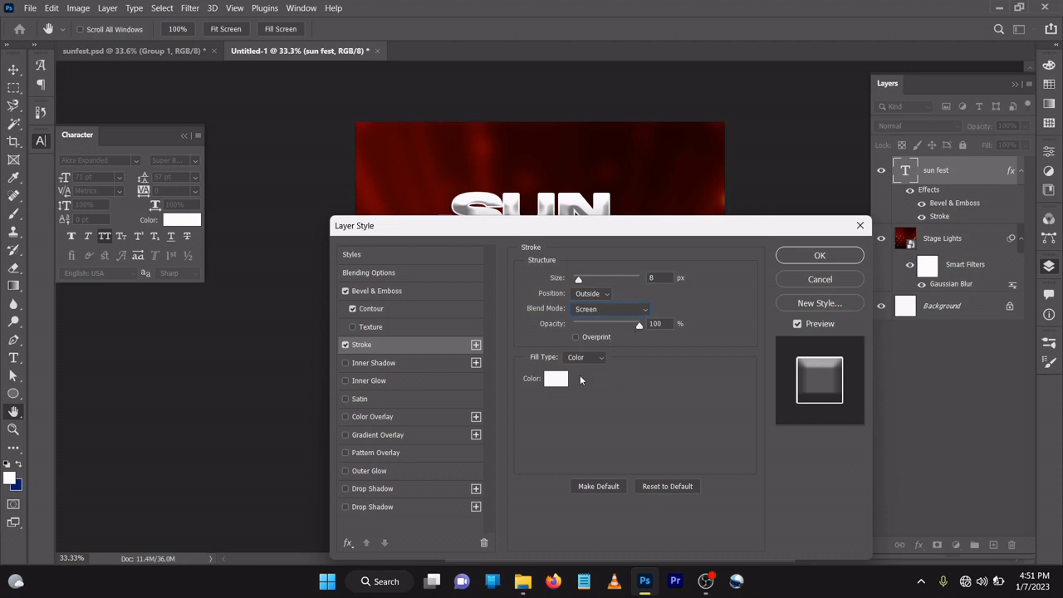
mouse_move(432, 363)
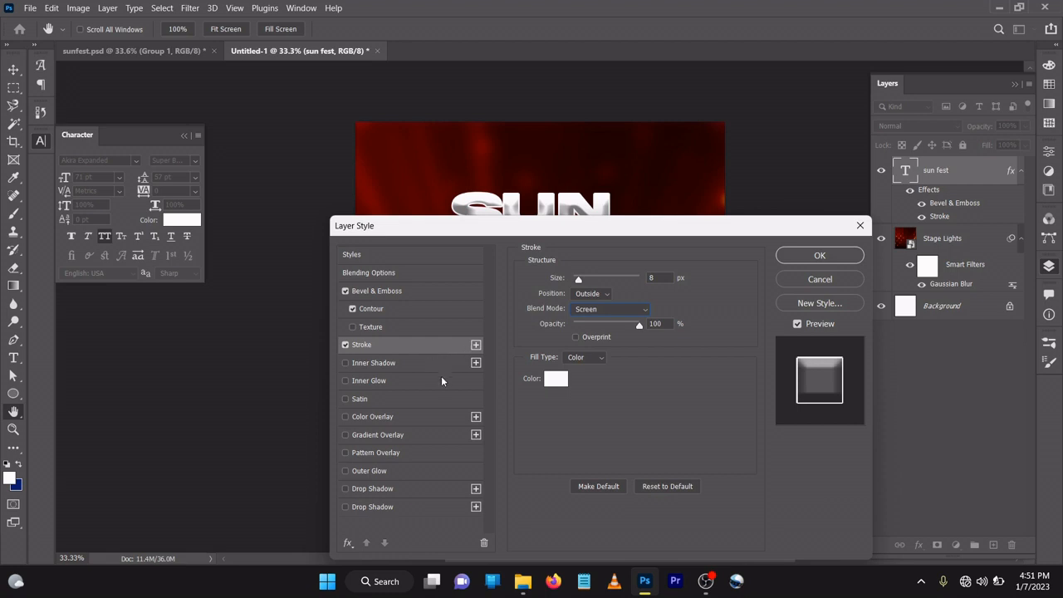
mouse_move(395, 495)
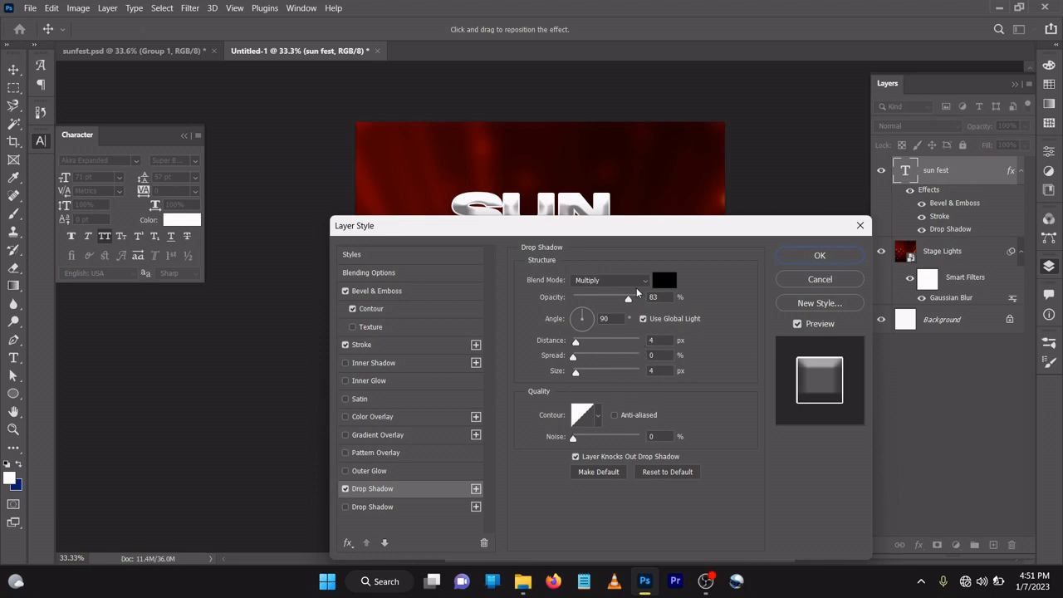
mouse_move(633, 301)
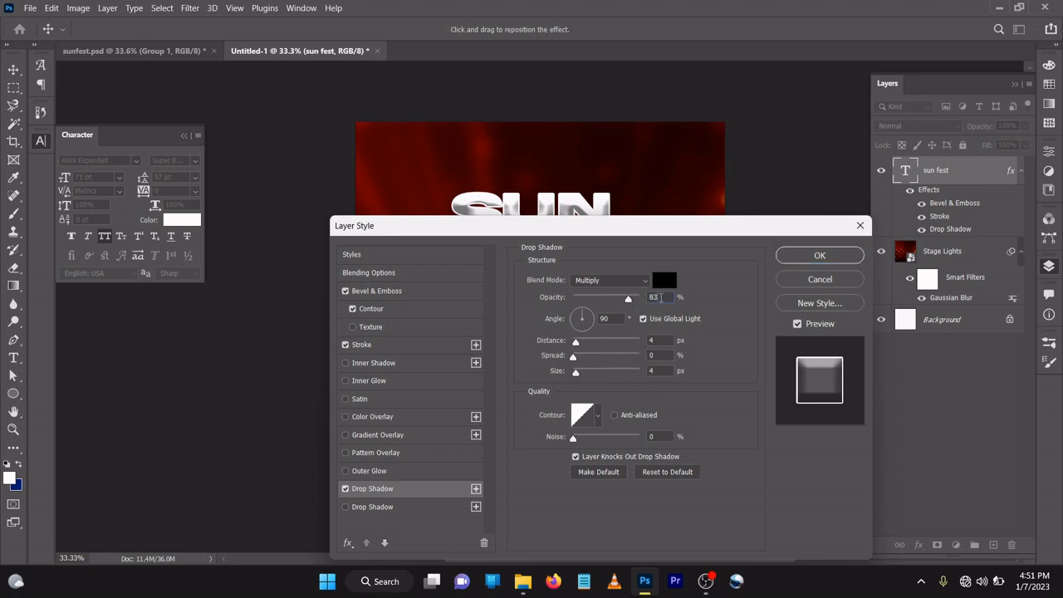
- Set the title's black drop shadow to 50% opacity, 16 px distance, 68% spread, 21 px size
text(50)
click(661, 340)
text(16)
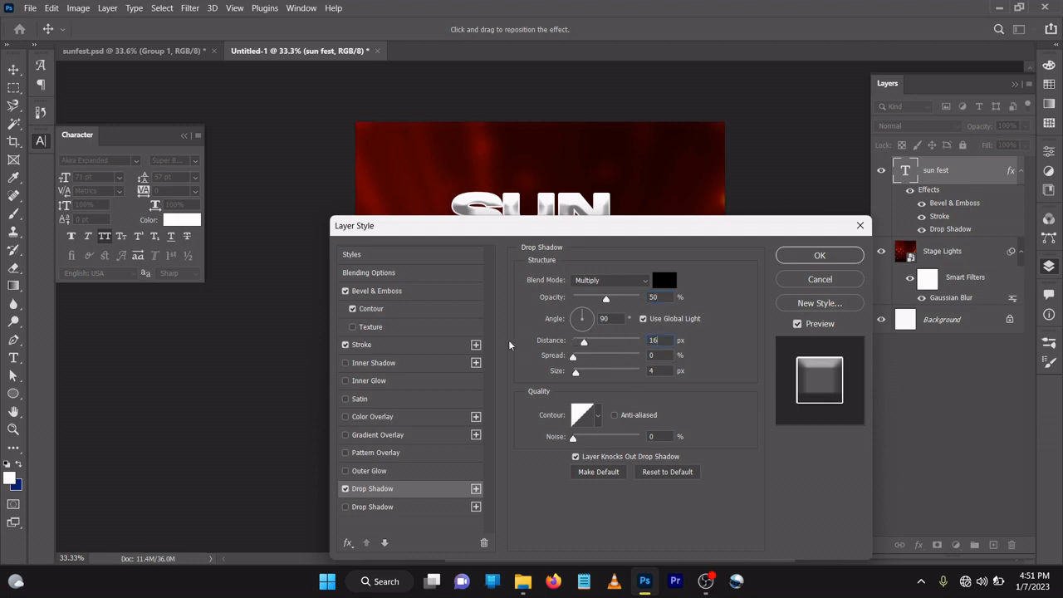
click(656, 355)
text(68)
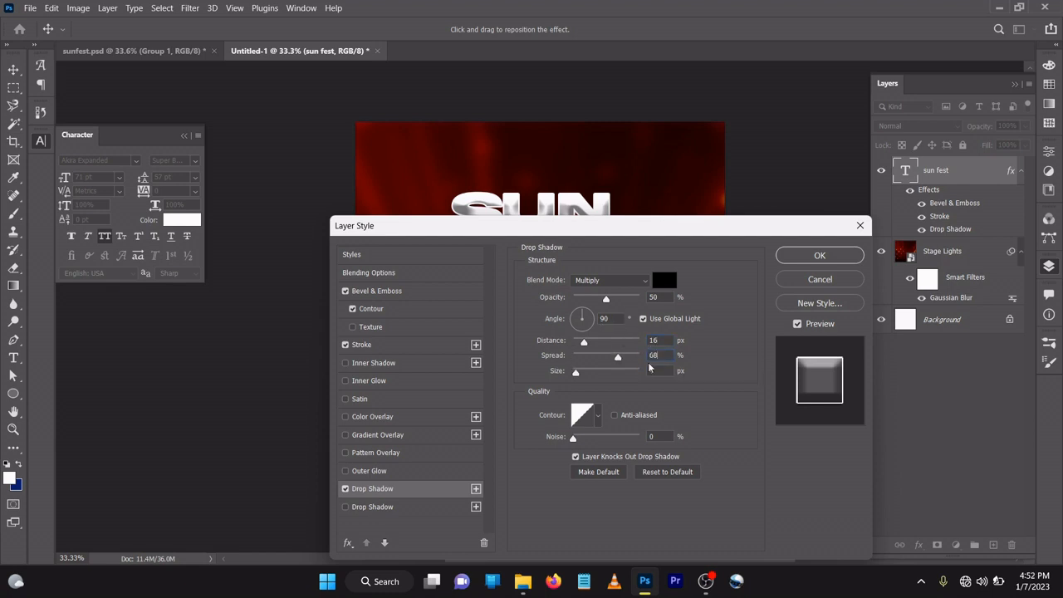
click(660, 371)
text(21)
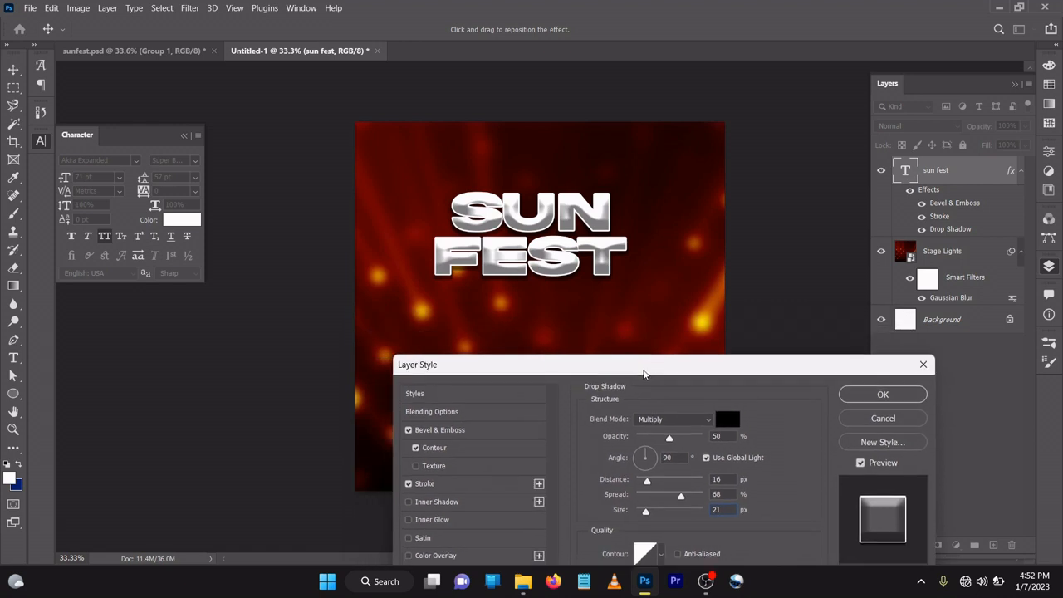
drag(644, 373, 619, 256)
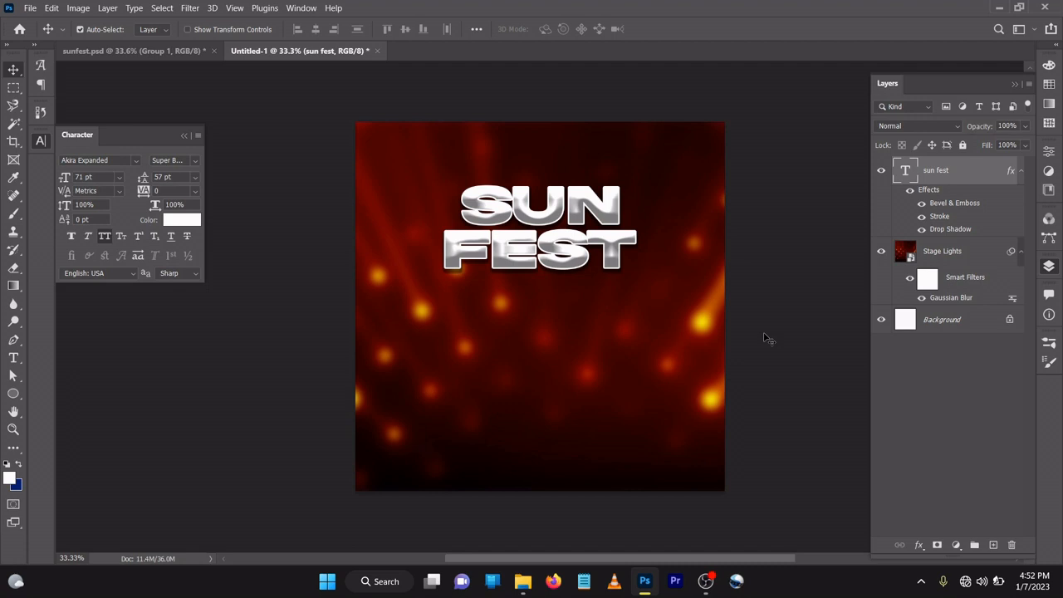
mouse_move(984, 416)
text(S)
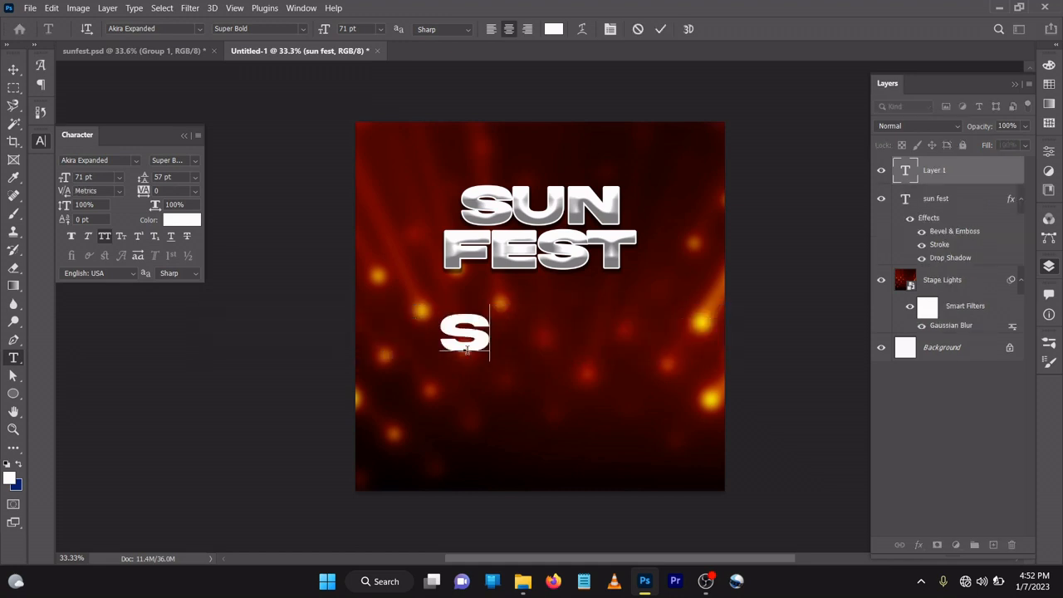
- Type SUNDAY as a new white text layer below the SUN FEST title
text(U)
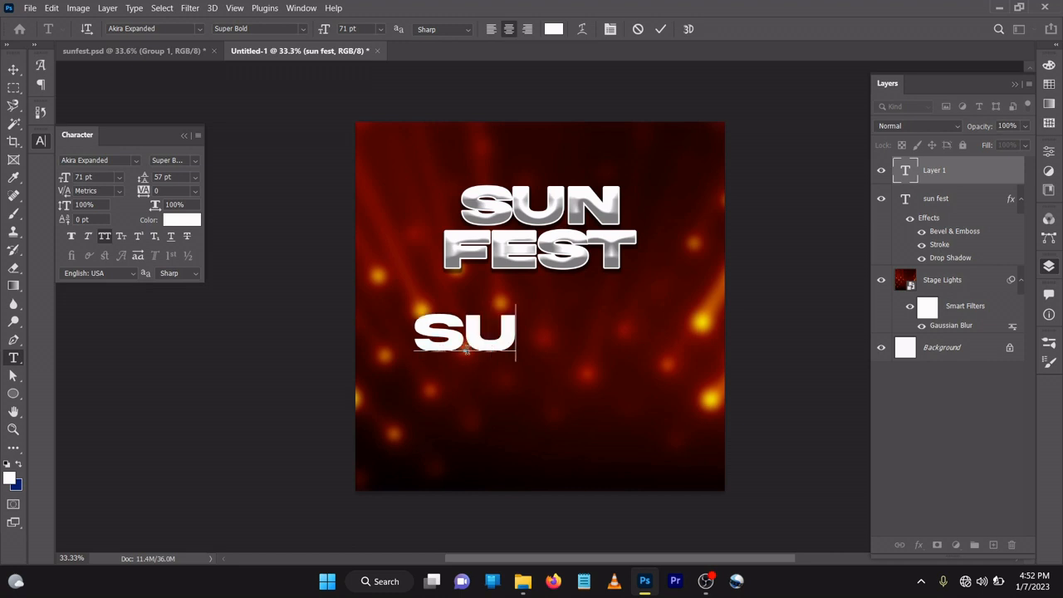
text(NDAY)
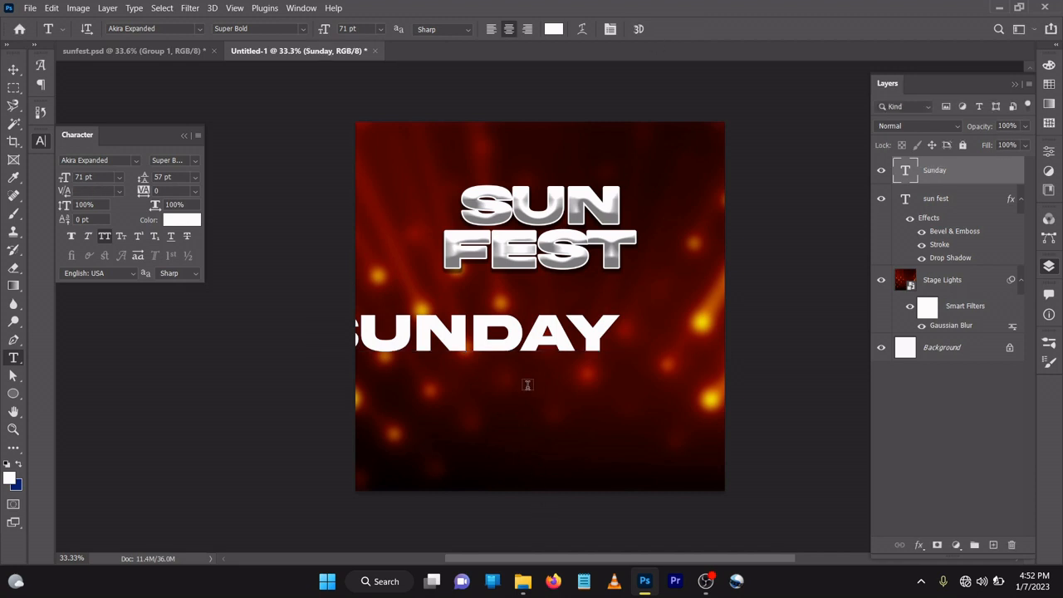
click(13, 71)
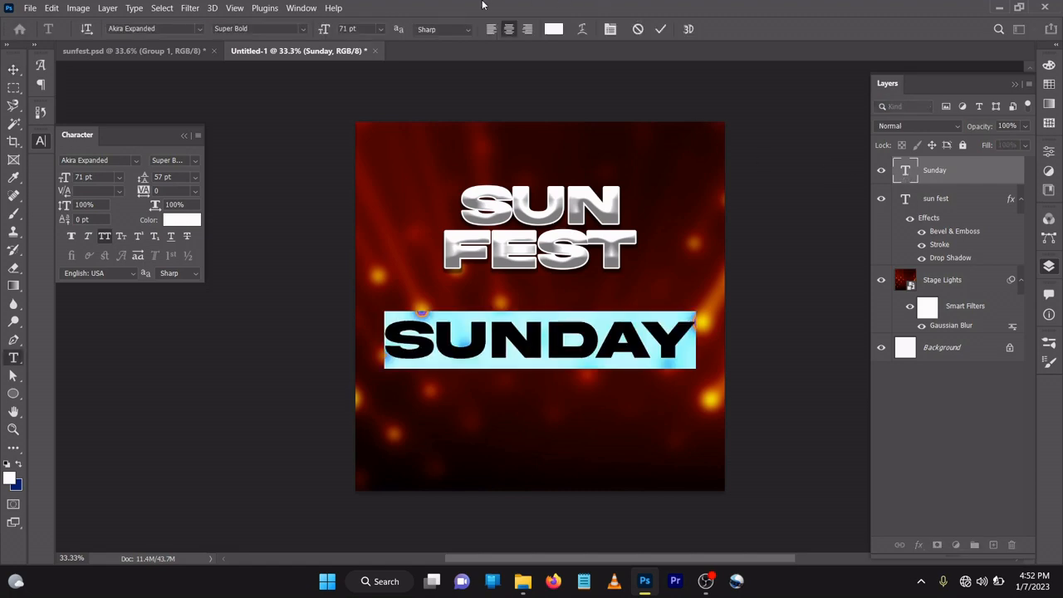
- Change the Sunday text to Autograf PERSONAL USE ONLY Regular and select all of it
click(130, 28)
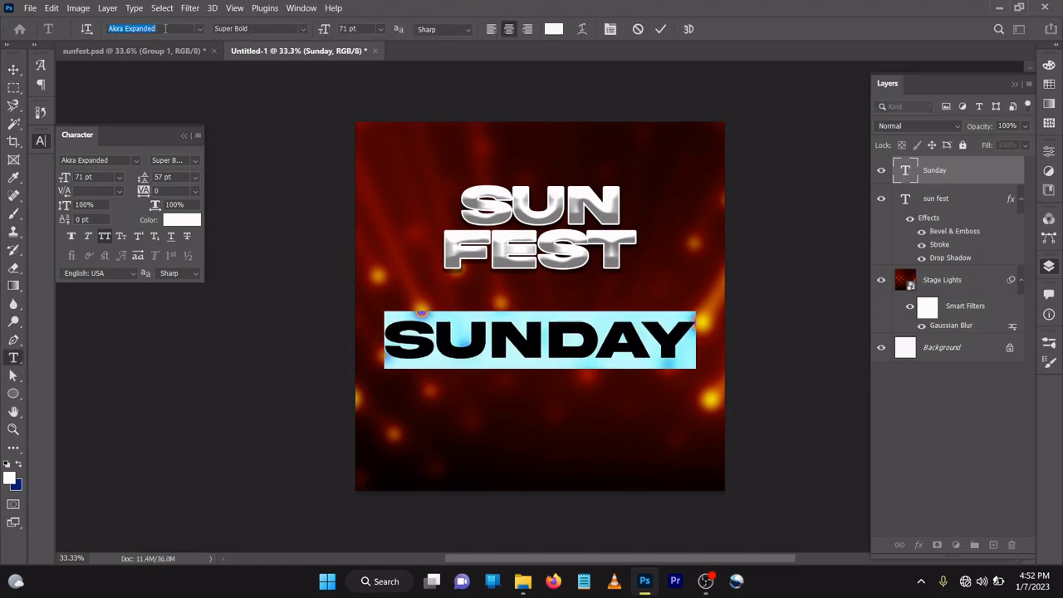
text(aut)
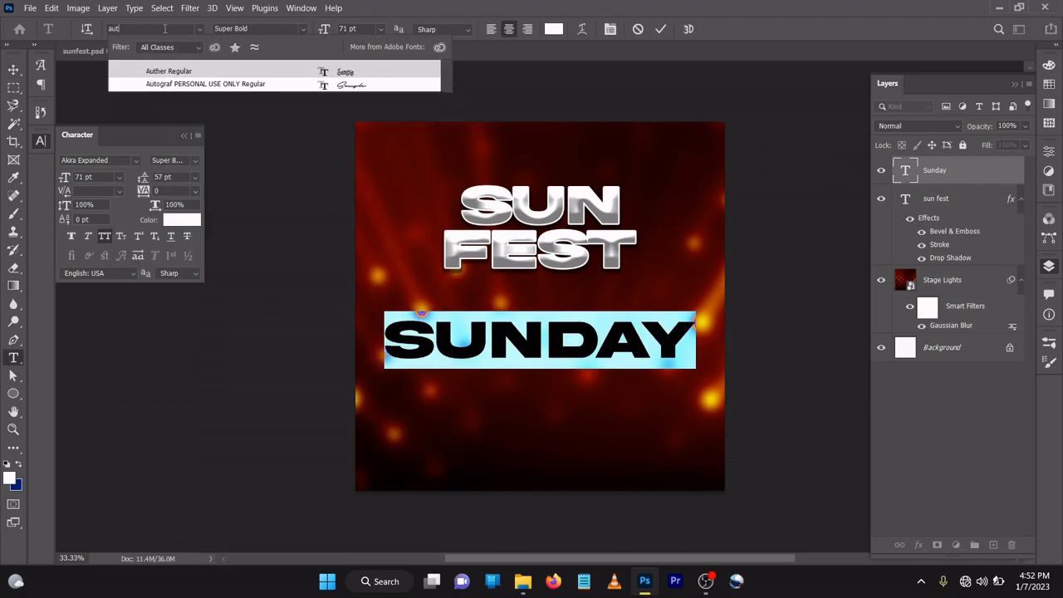
click(205, 83)
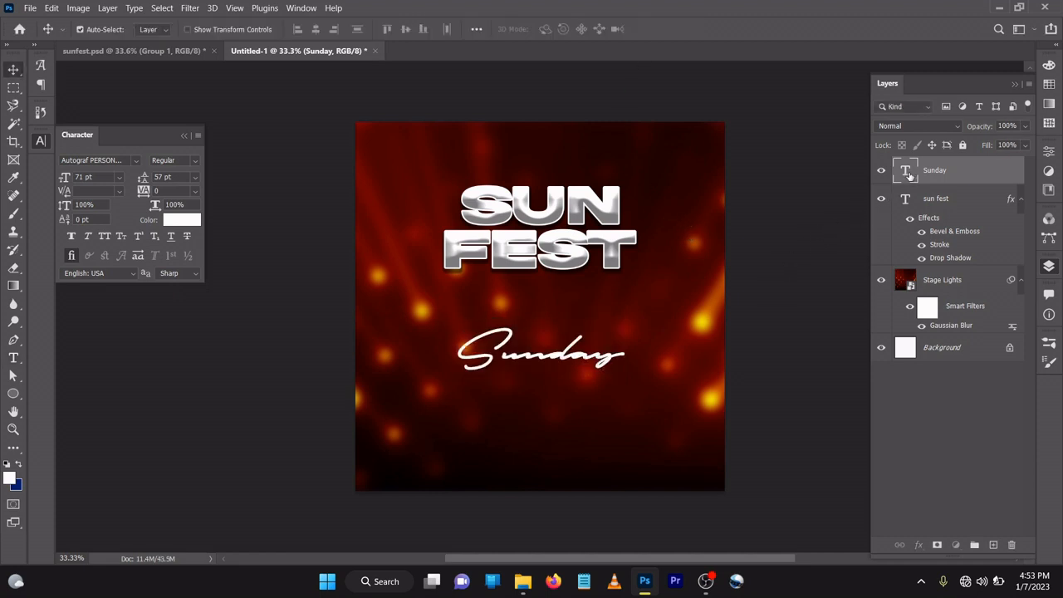
double_click(540, 347)
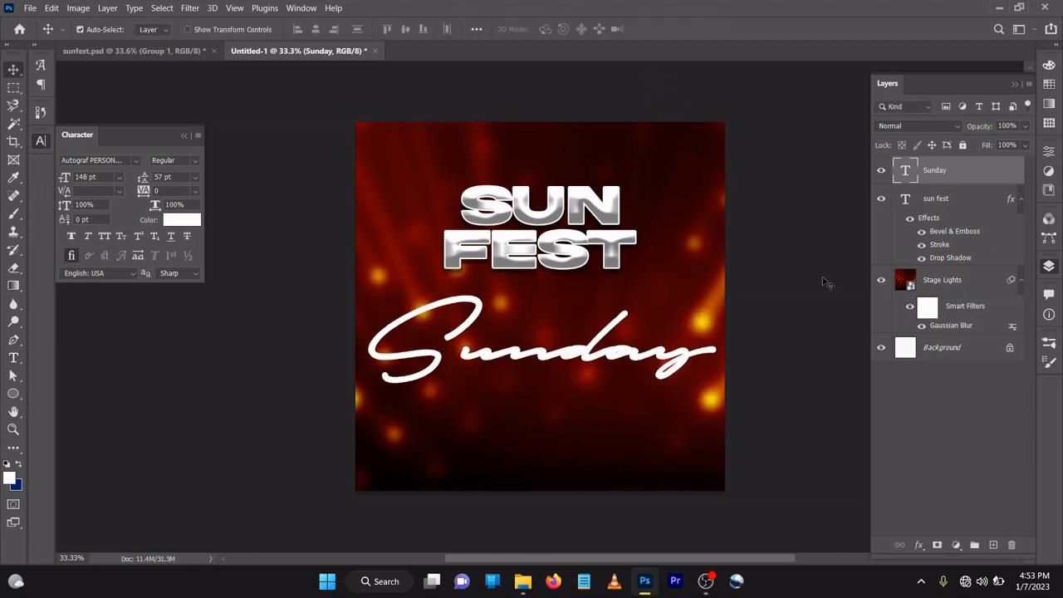
mouse_move(939, 219)
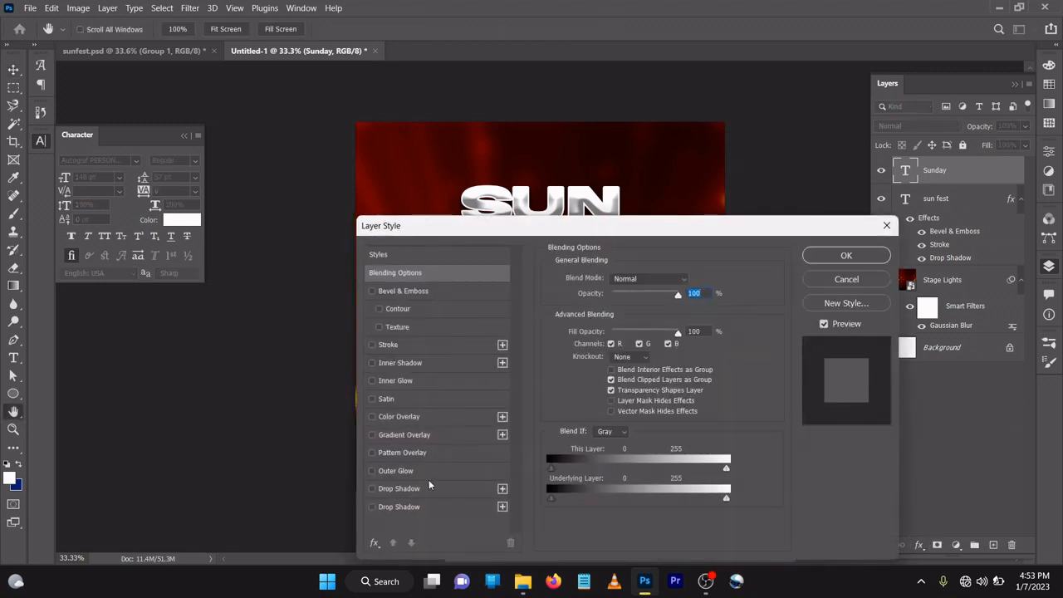
- Give the Sunday script an orange Outer Glow with Linear Dodge, opacity 64, size 27
click(372, 471)
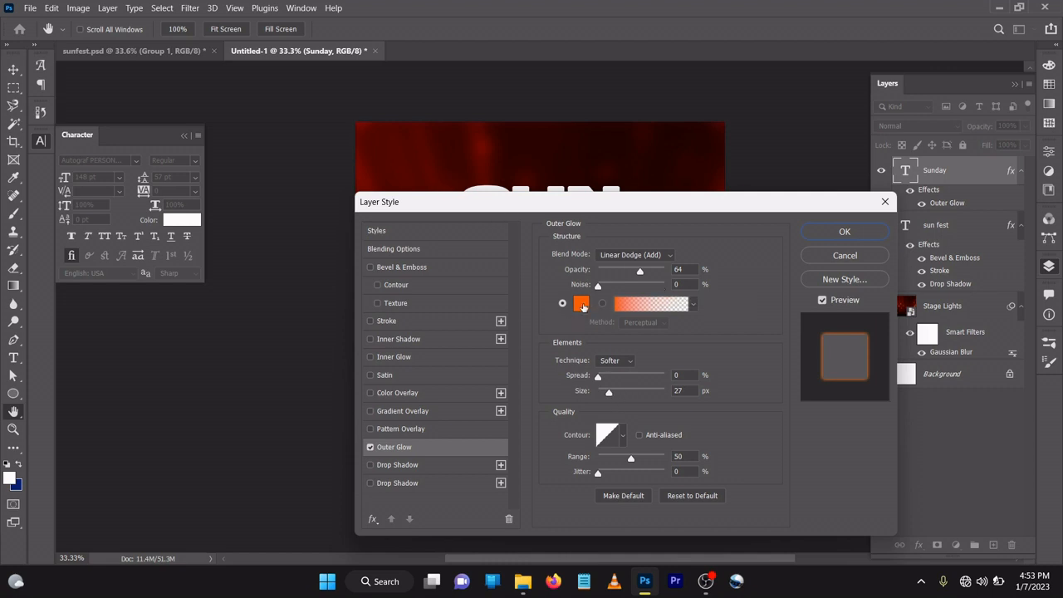
click(580, 303)
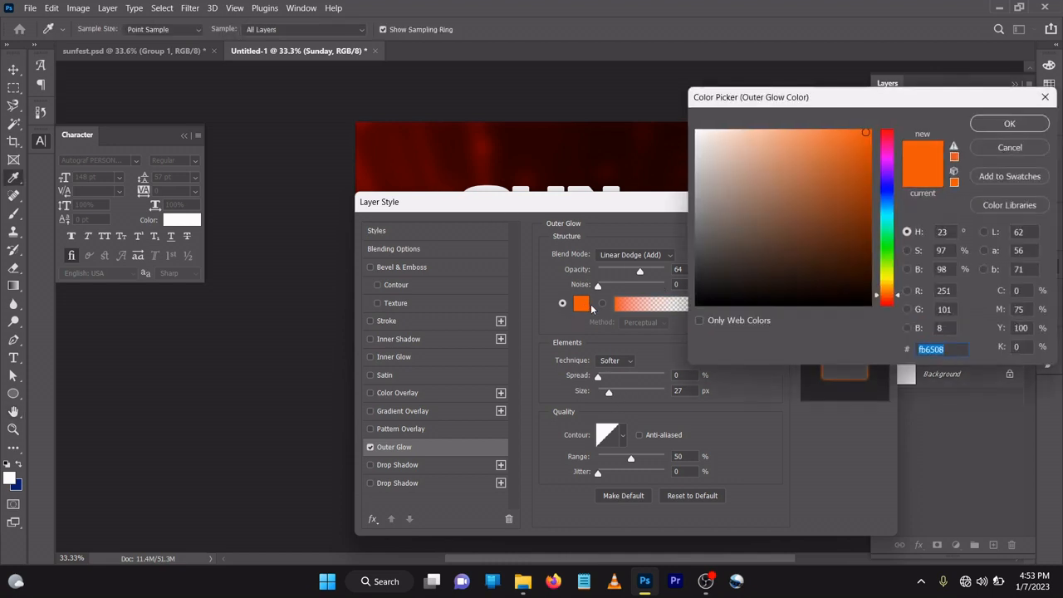
click(708, 291)
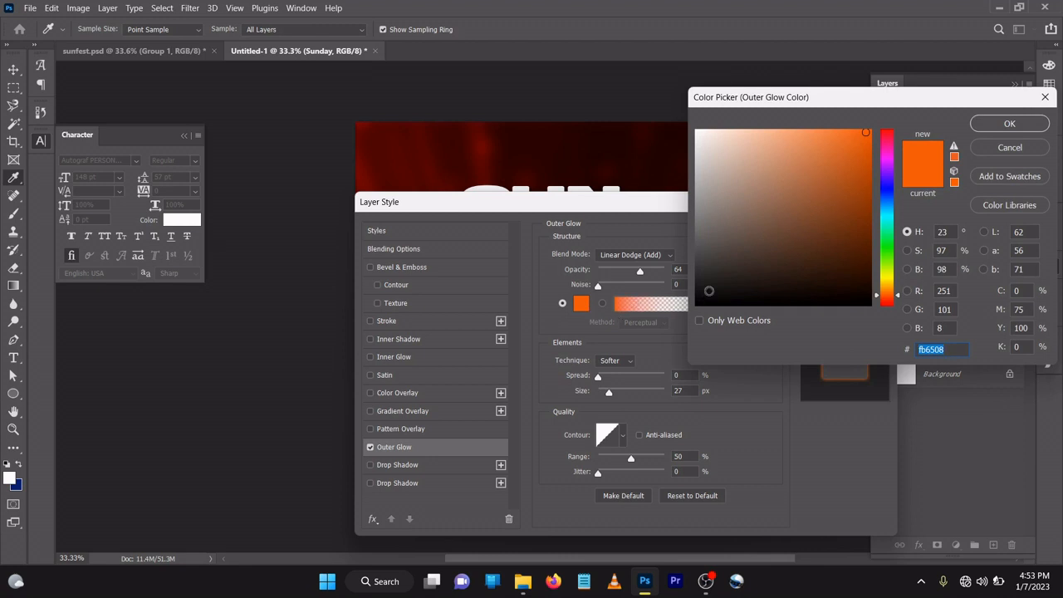
click(1009, 123)
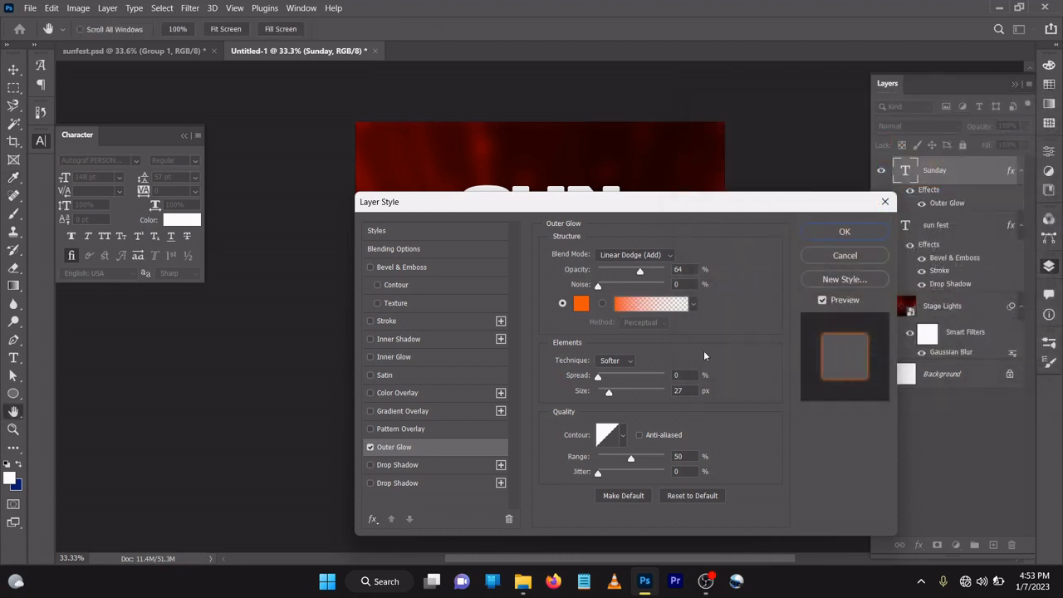
mouse_move(606, 403)
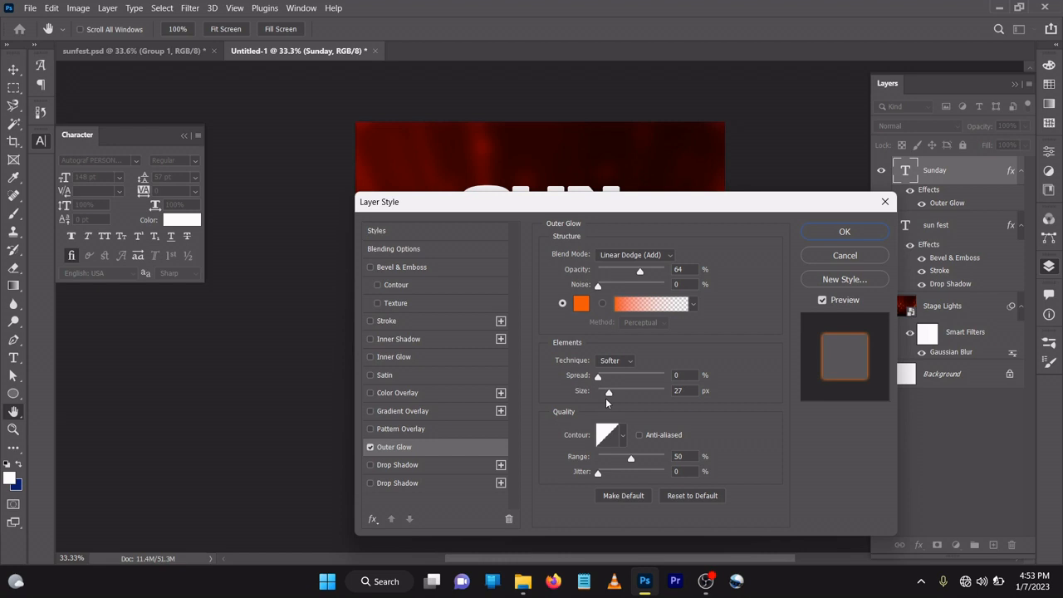
mouse_move(632, 479)
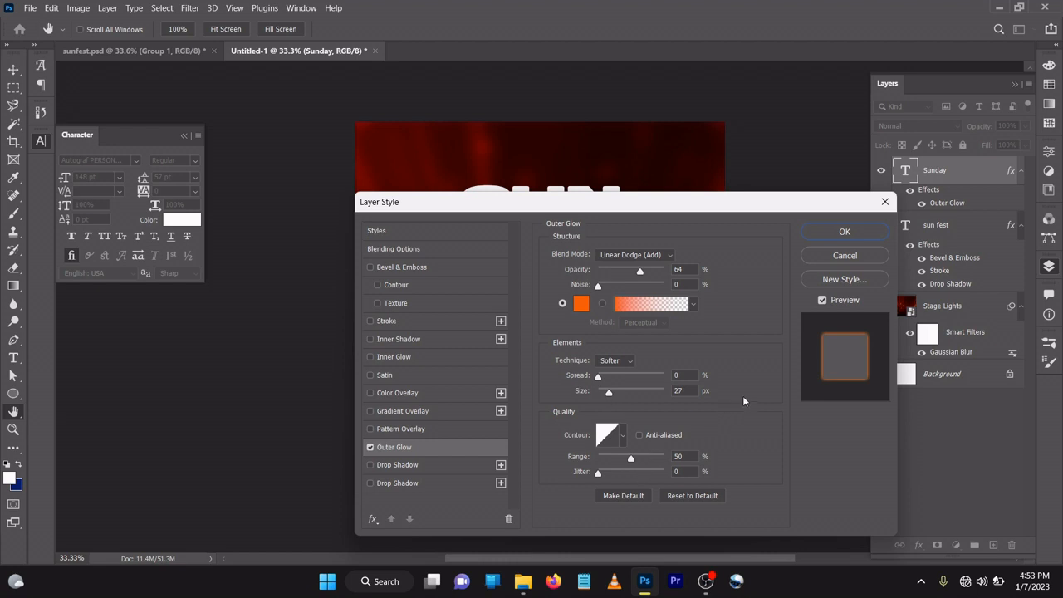
click(844, 231)
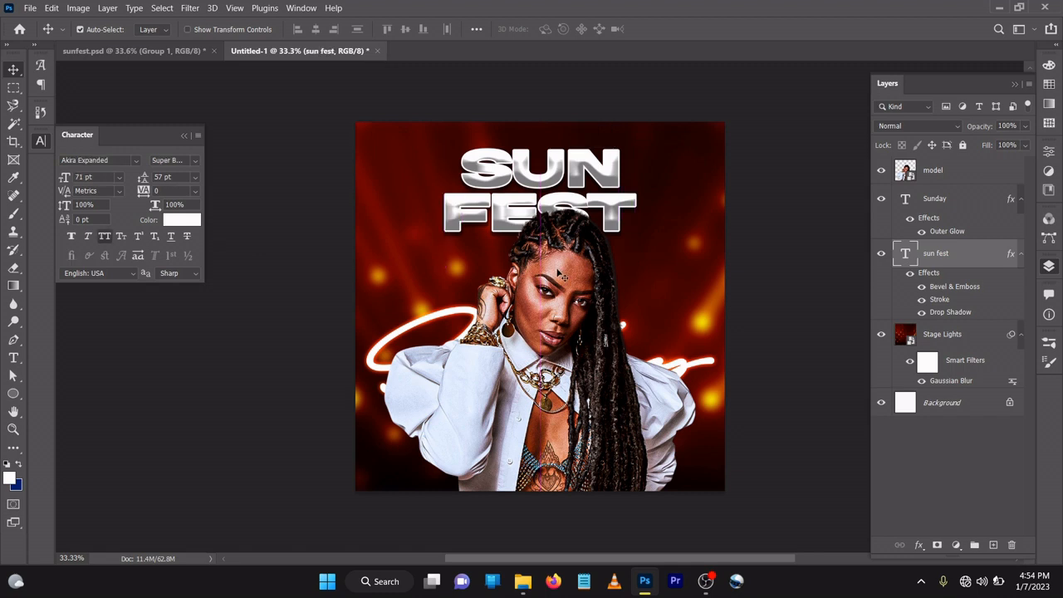
- Select the model photo layer placed centrally over the title and Sunday text
click(932, 169)
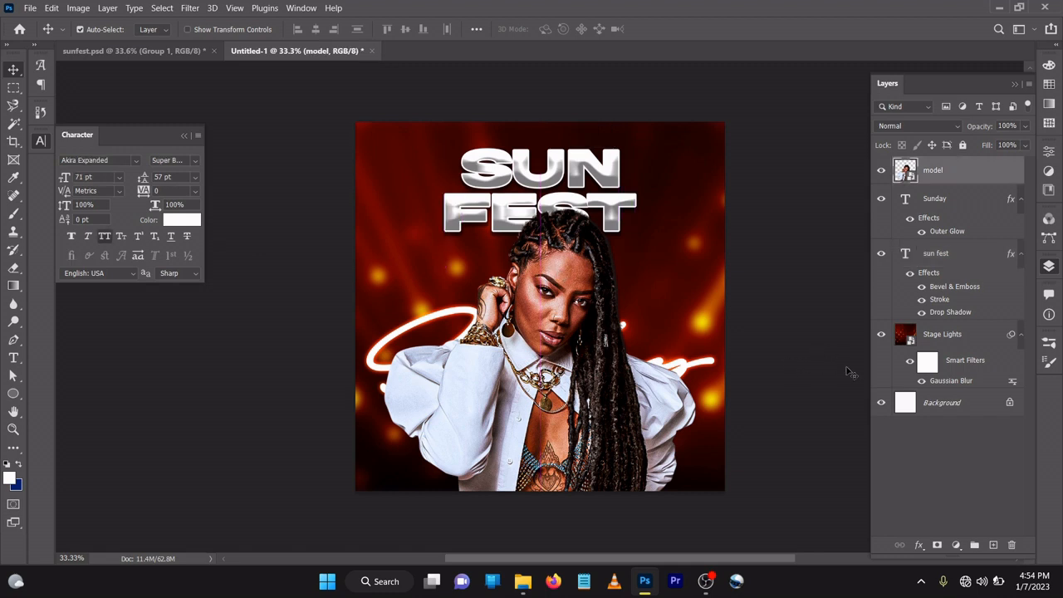
mouse_move(683, 371)
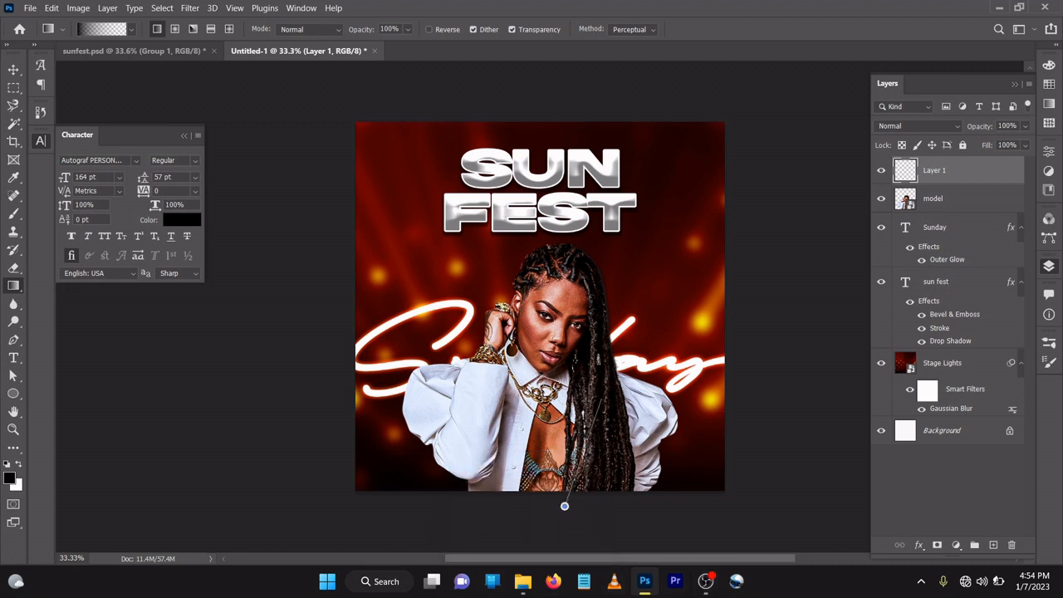
- Shade the flyer's bottom with a black-to-transparent gradient at 88% opacity
drag(565, 504, 590, 499)
text(88)
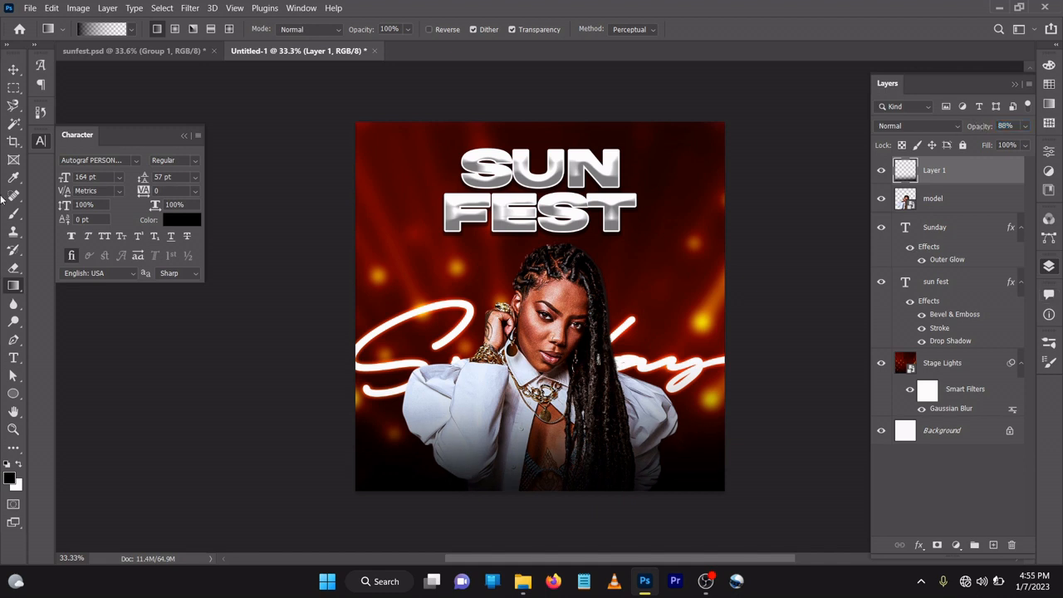
click(13, 70)
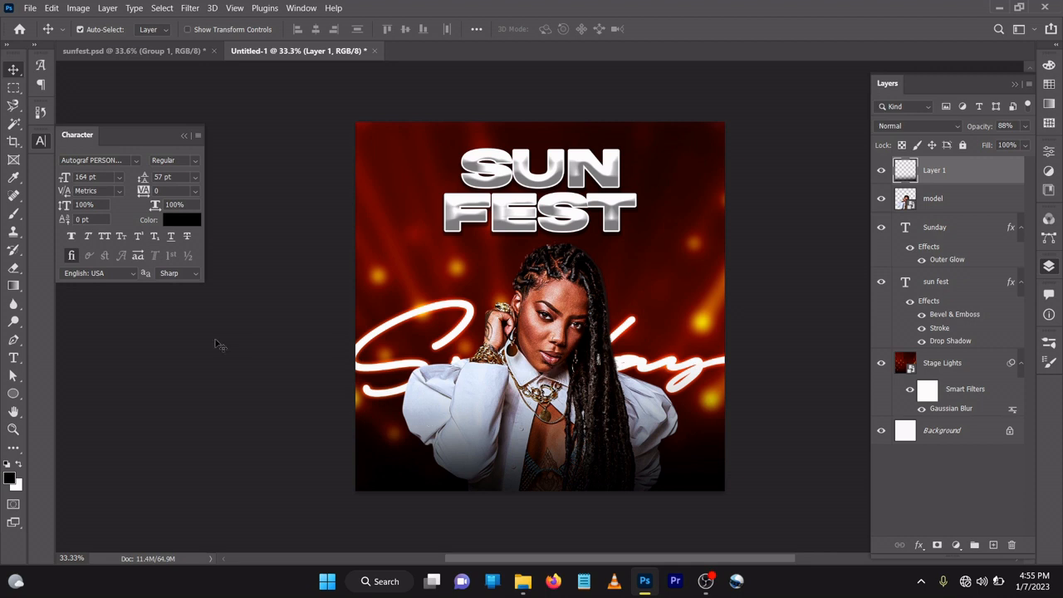
mouse_move(225, 473)
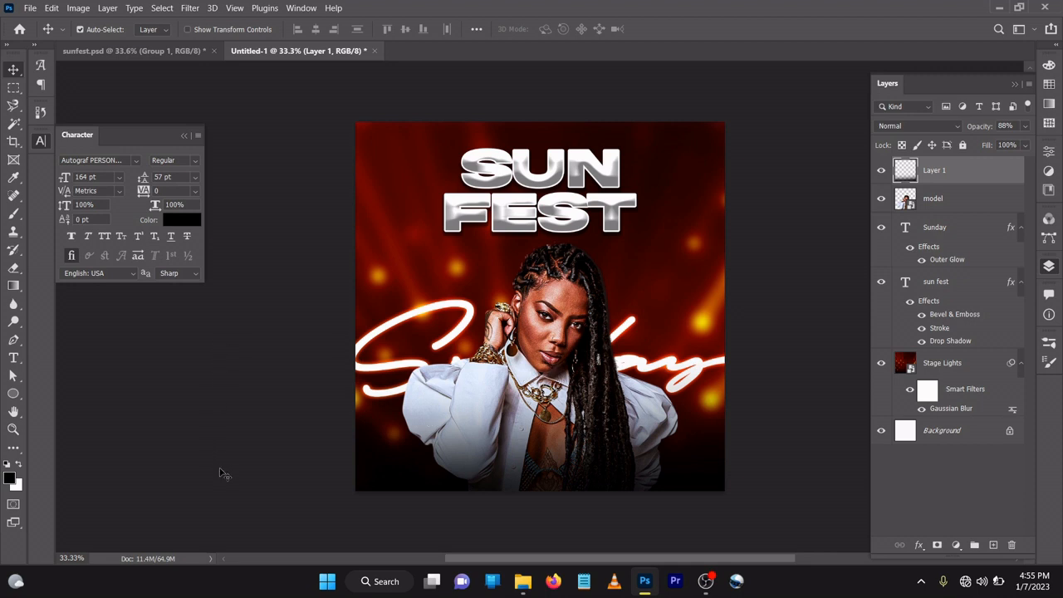
mouse_move(234, 480)
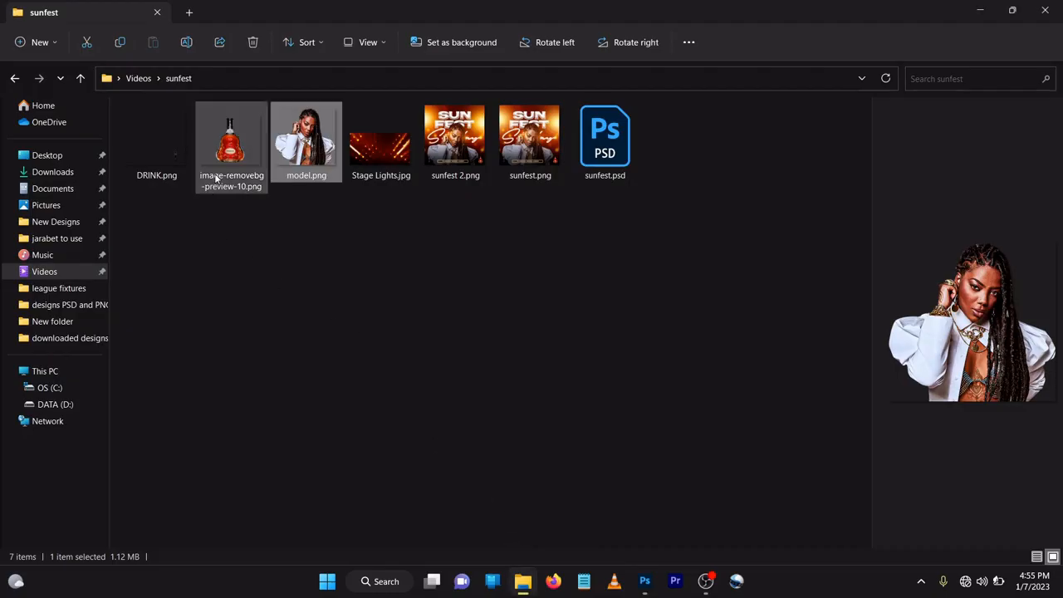
- Place the cognac bottle image, scaled down, at the bottom right of the flyer
click(231, 141)
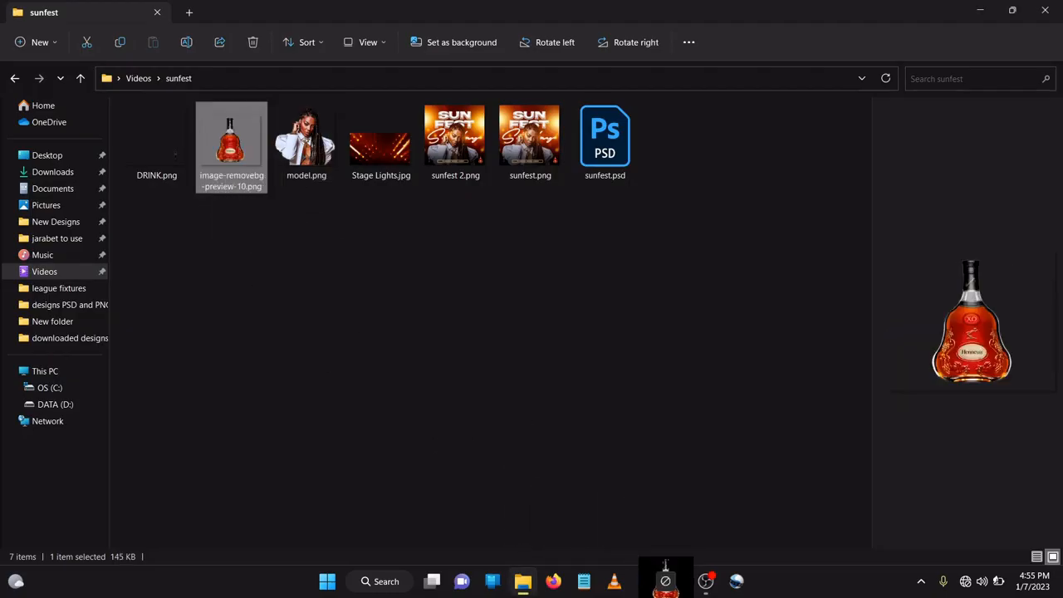
click(644, 581)
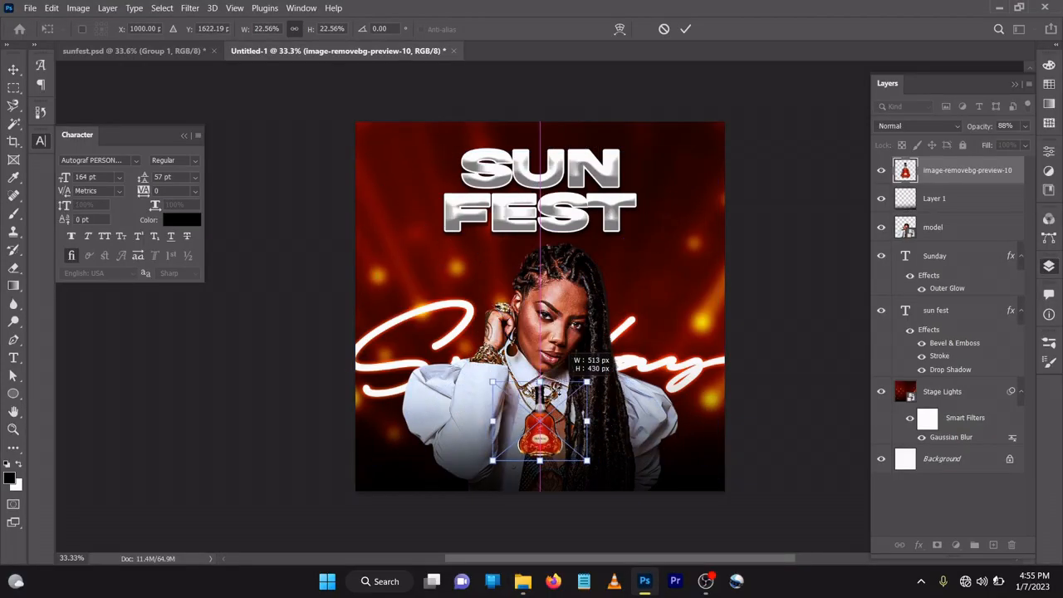
drag(539, 432, 693, 461)
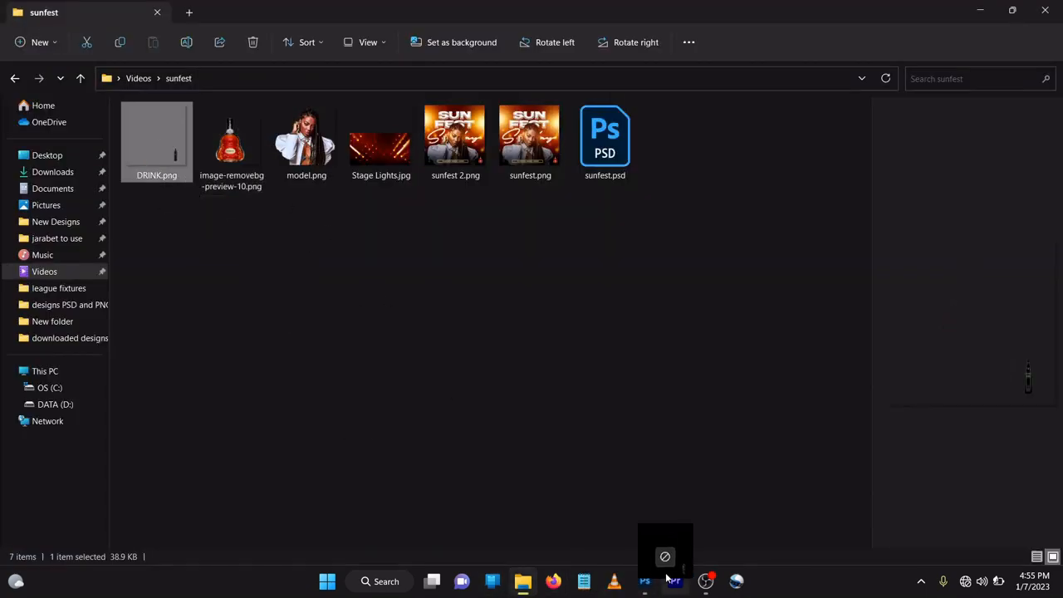
- Place the scaled drink image at bottom left and open the banner rectangle's layer styles
click(644, 580)
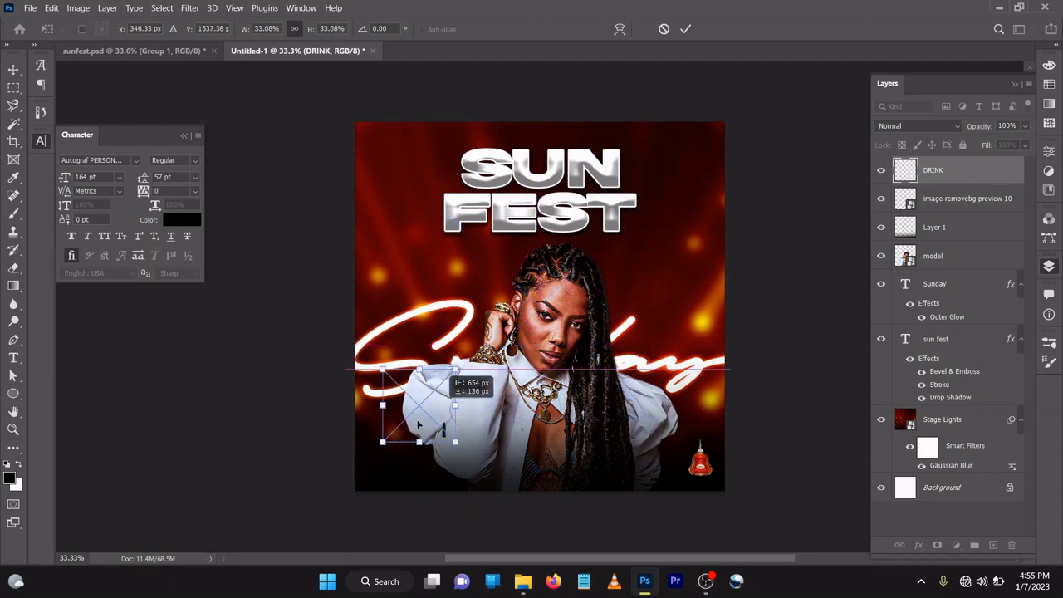
drag(419, 407, 358, 448)
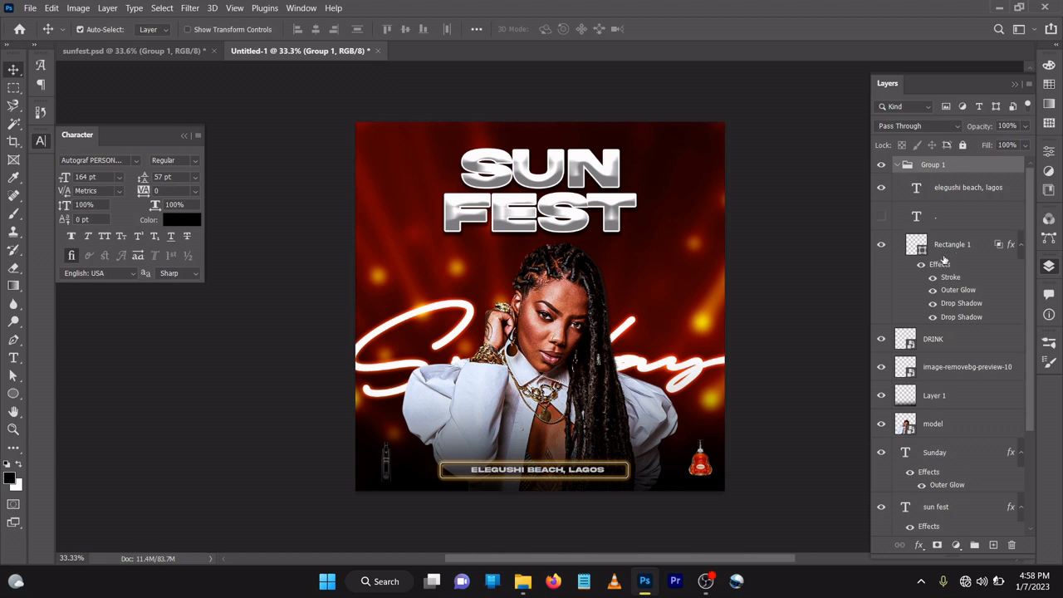
mouse_move(943, 254)
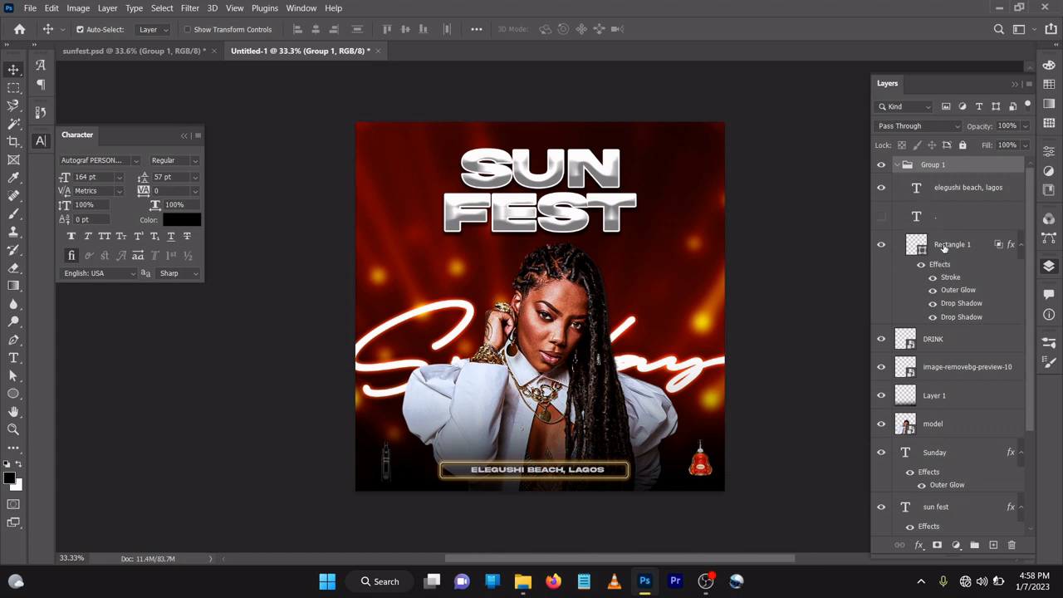
click(952, 243)
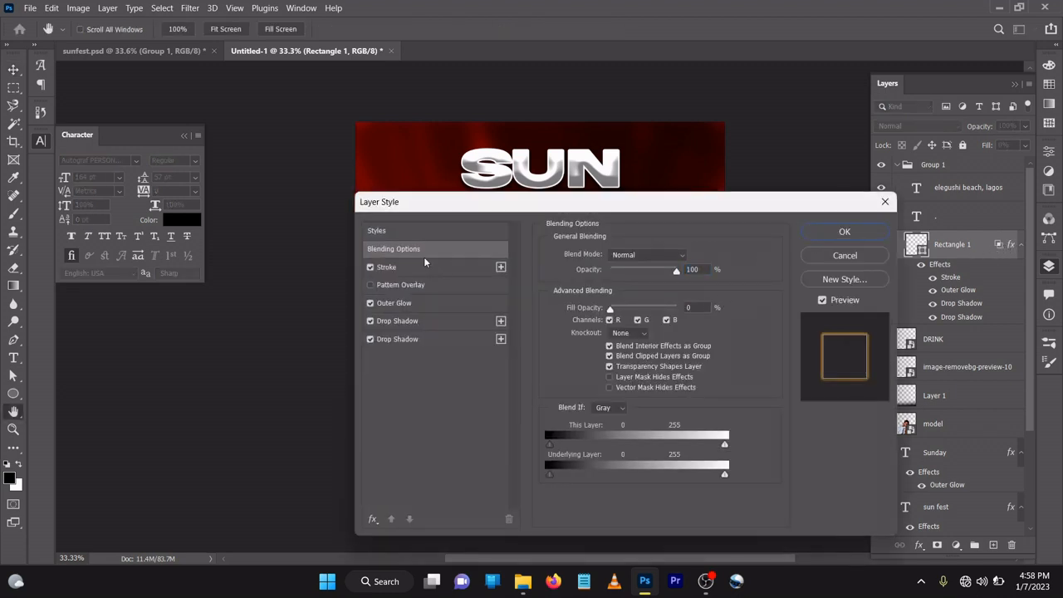
- Give the banner rectangle a Screen stroke and a golden e3a608 outer glow
click(386, 266)
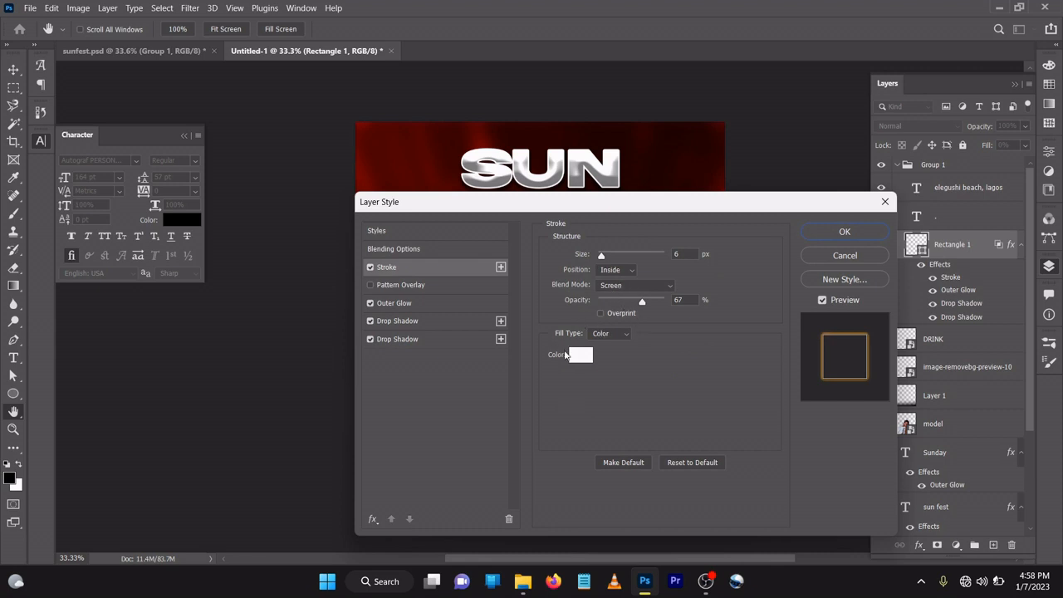
click(394, 303)
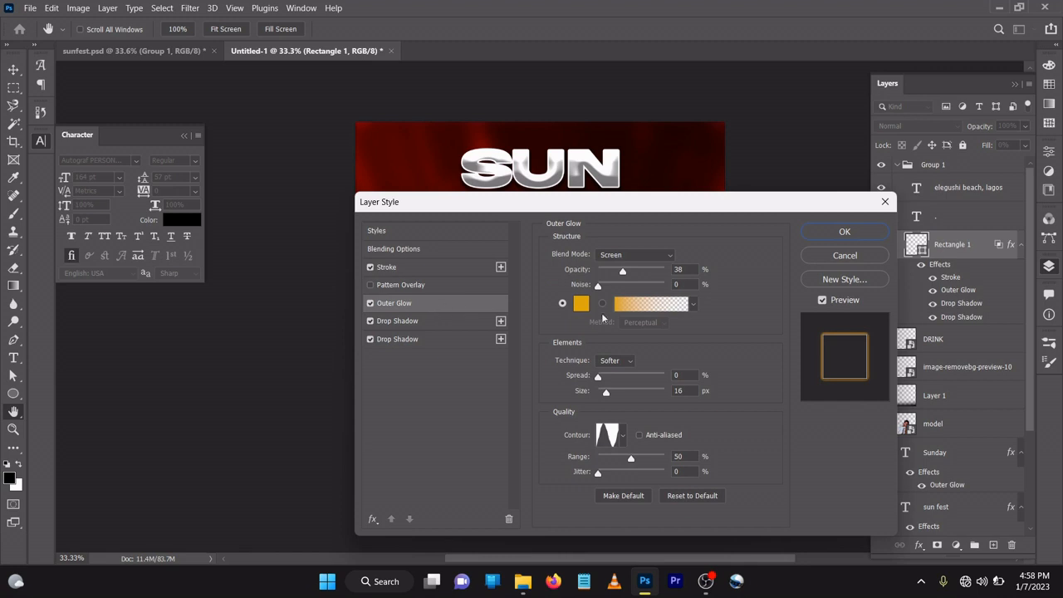
click(581, 303)
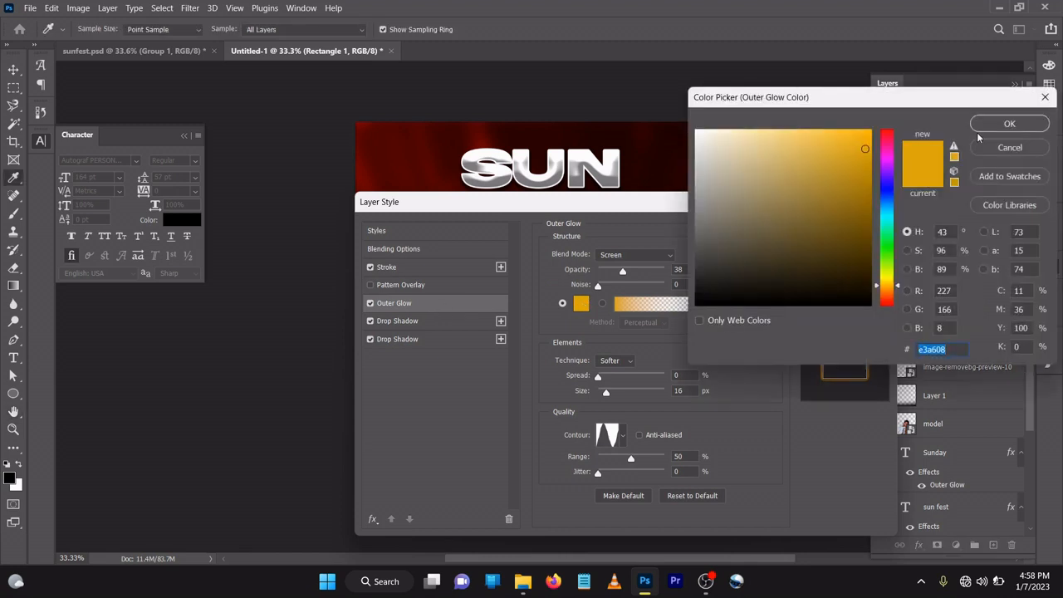
click(1009, 123)
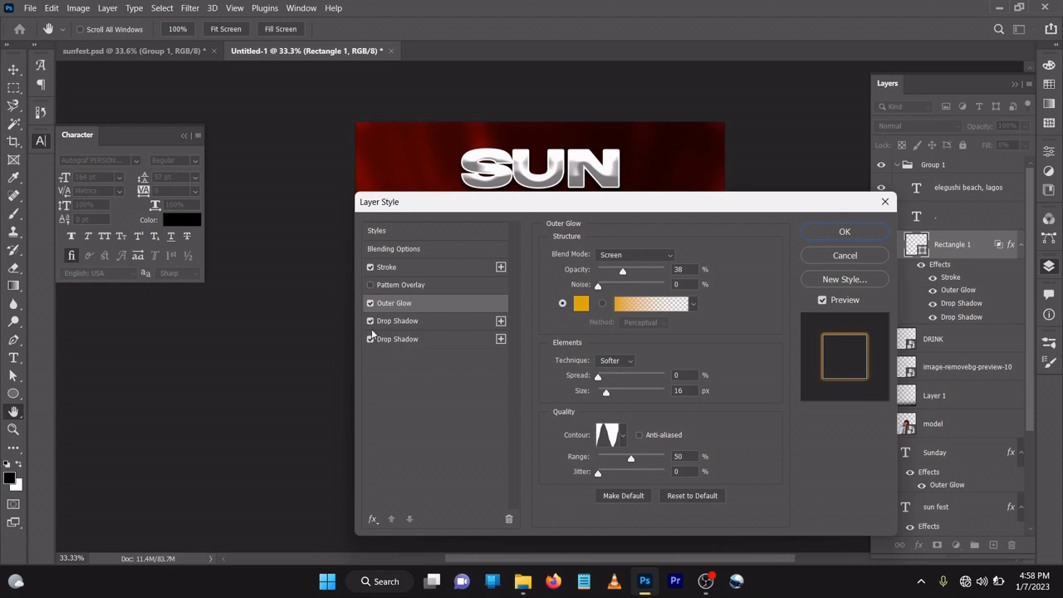
- Add two drop shadows, including a soft orange glow, and apply the banner styles
click(397, 321)
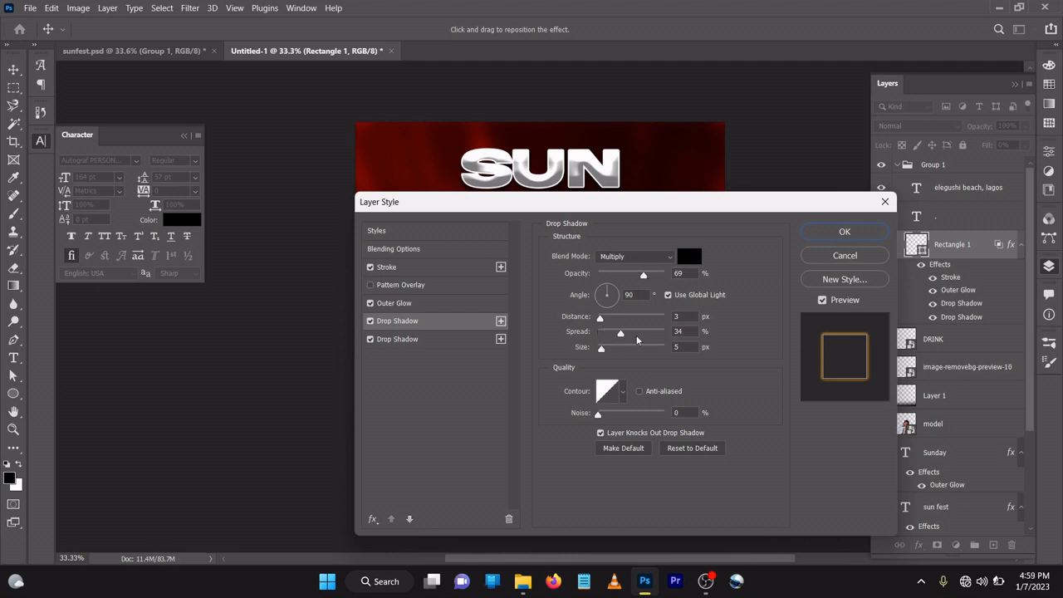
mouse_move(468, 360)
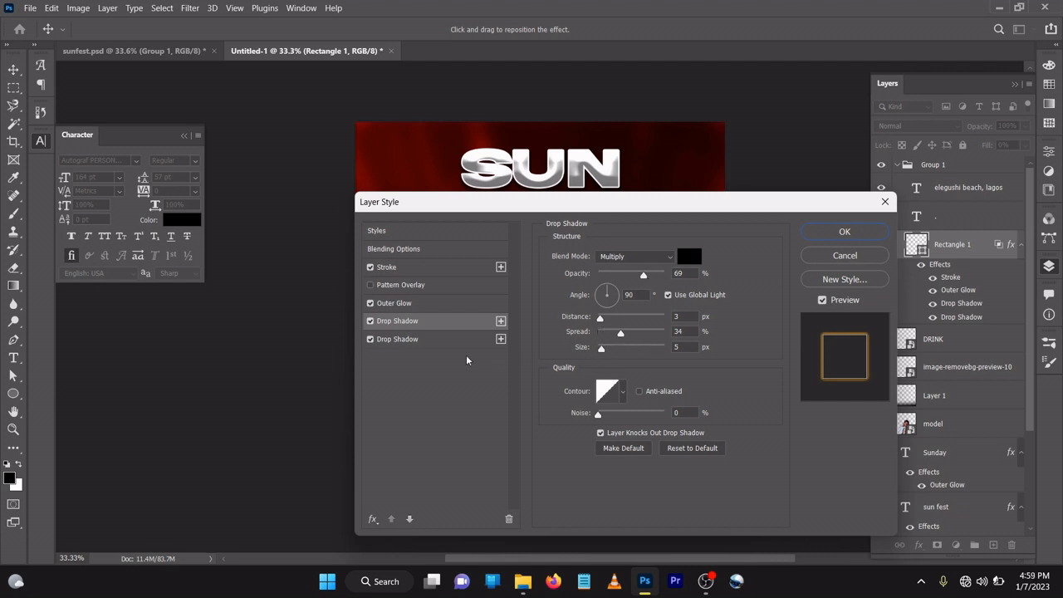
click(397, 339)
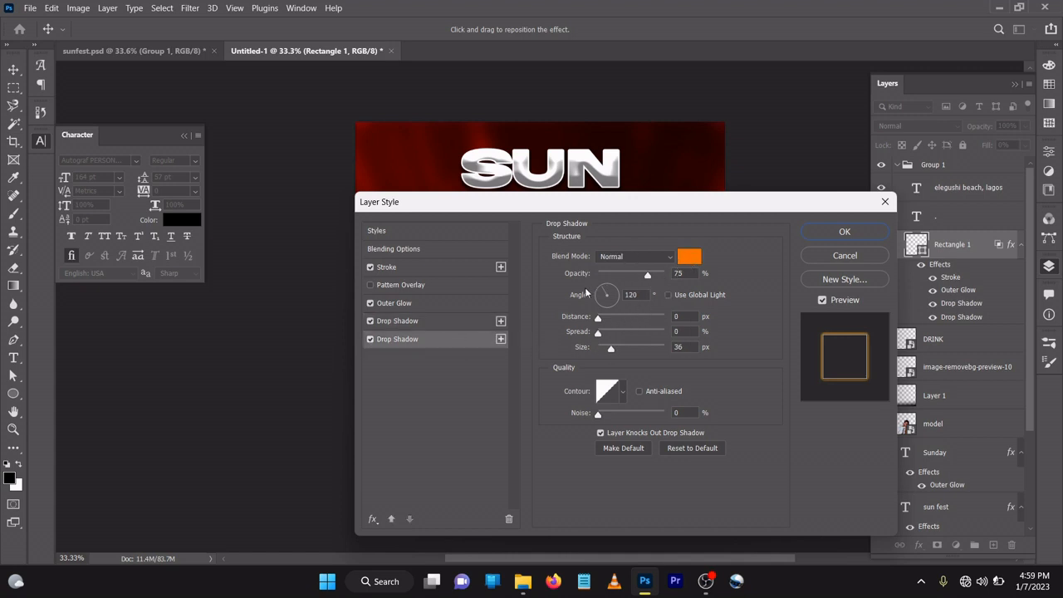
mouse_move(706, 358)
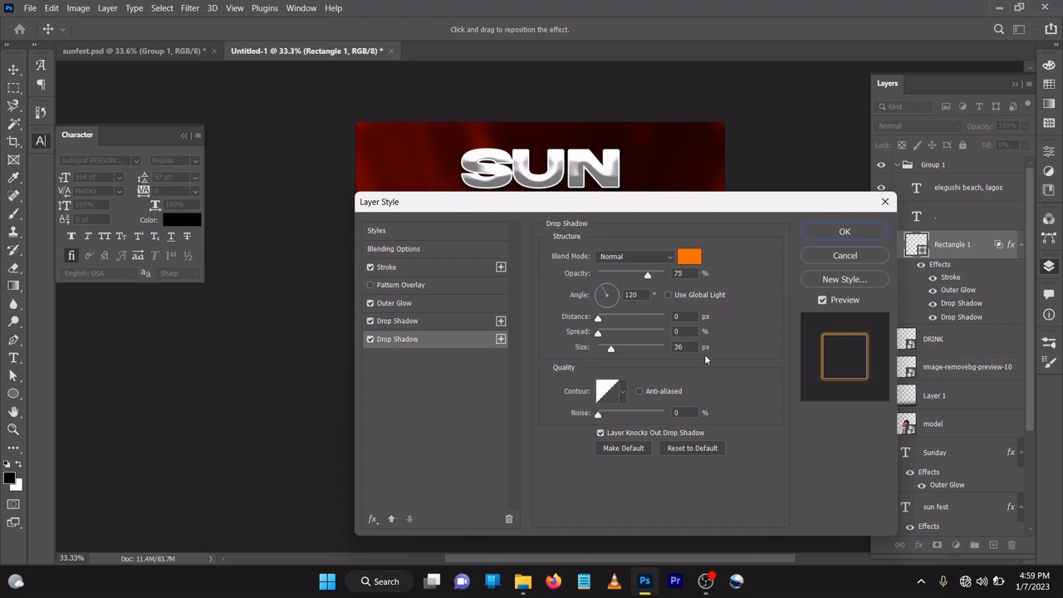
click(844, 231)
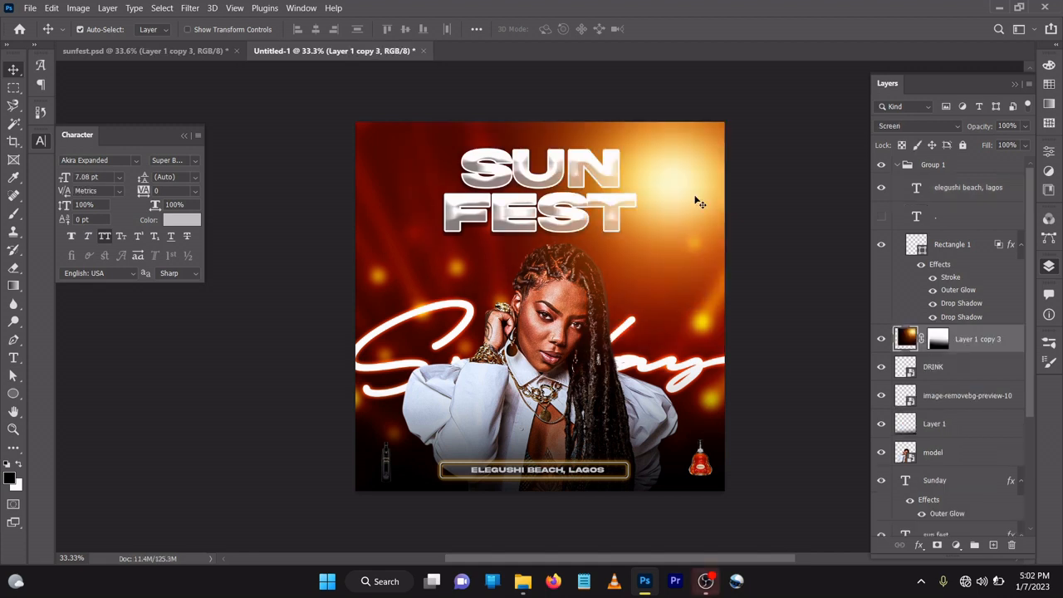
mouse_move(716, 281)
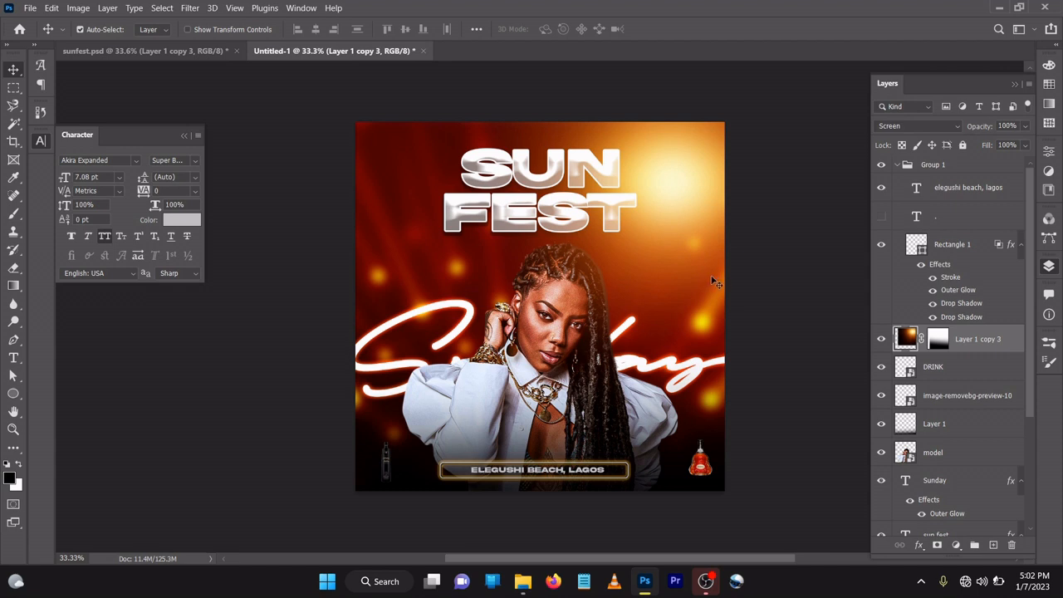
mouse_move(716, 287)
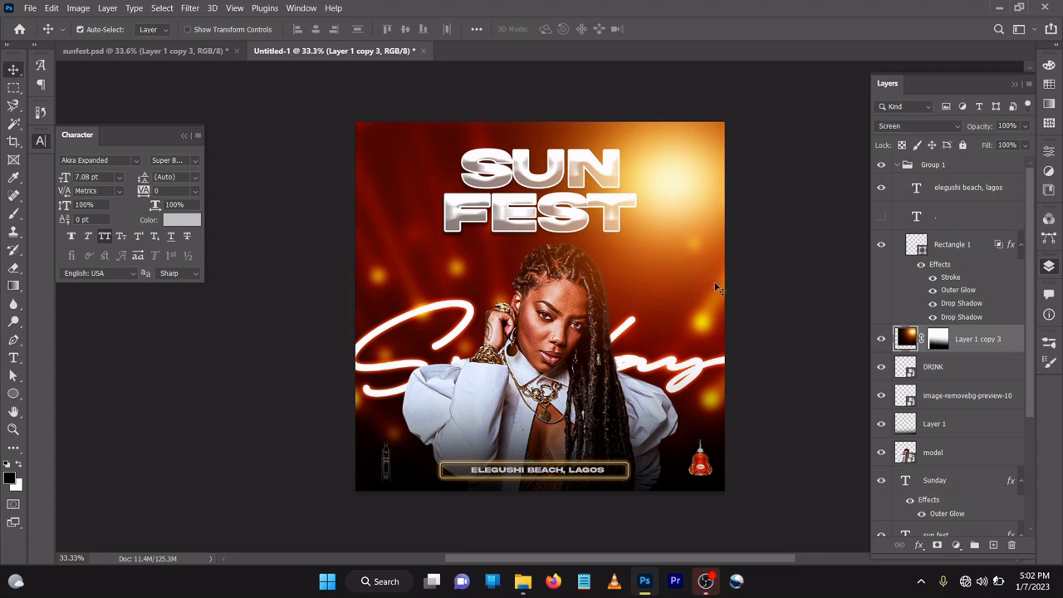
mouse_move(721, 303)
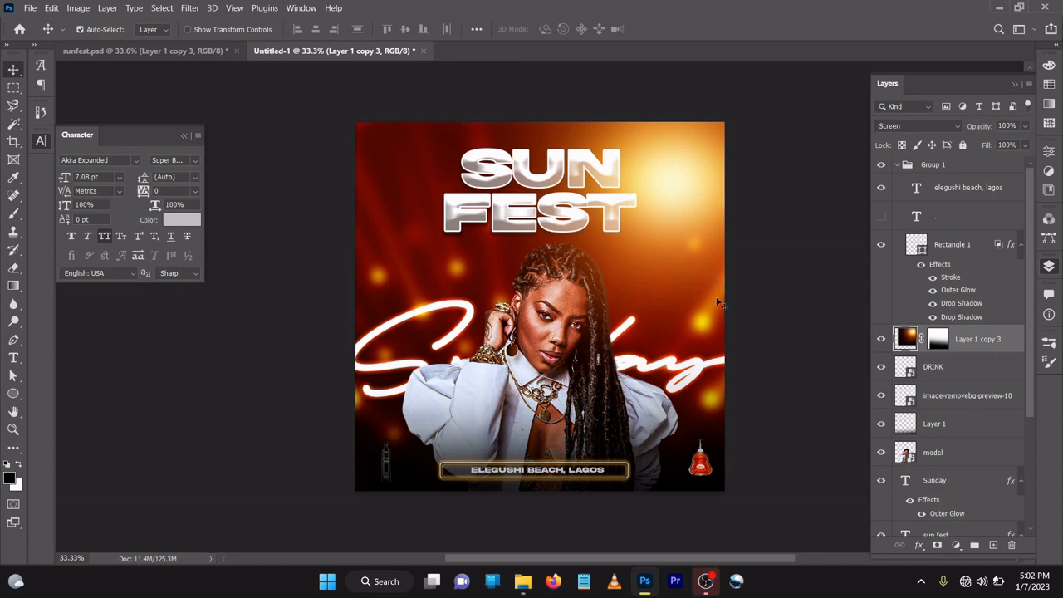